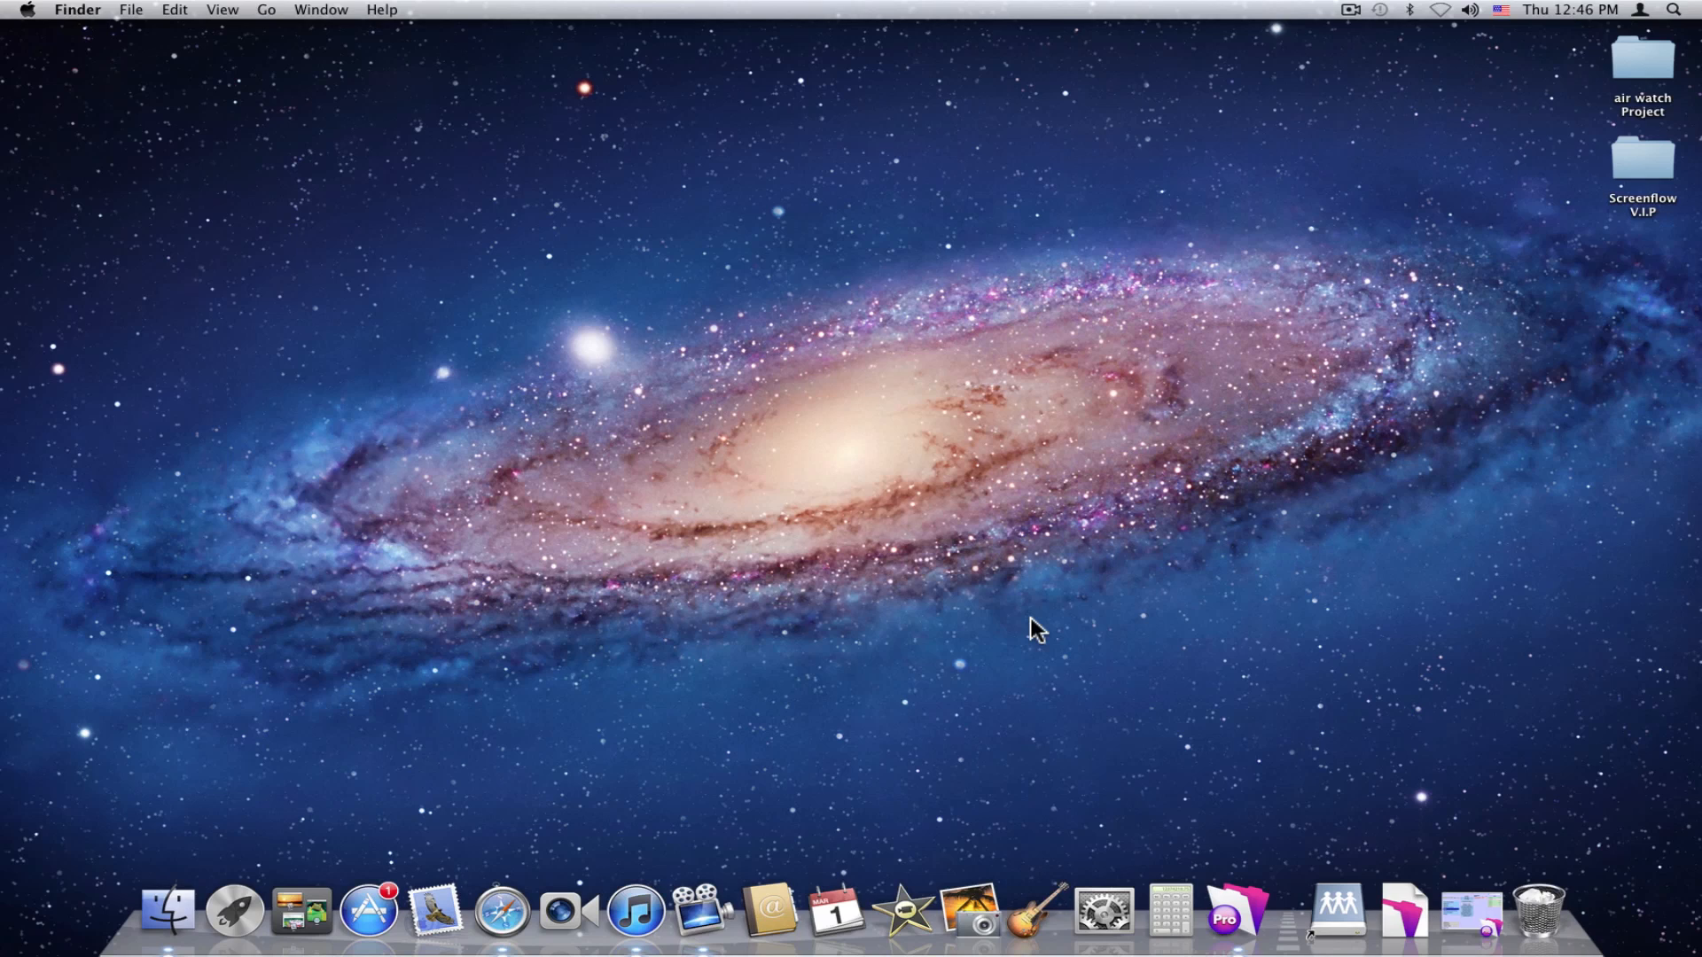
mouse_move(1162, 835)
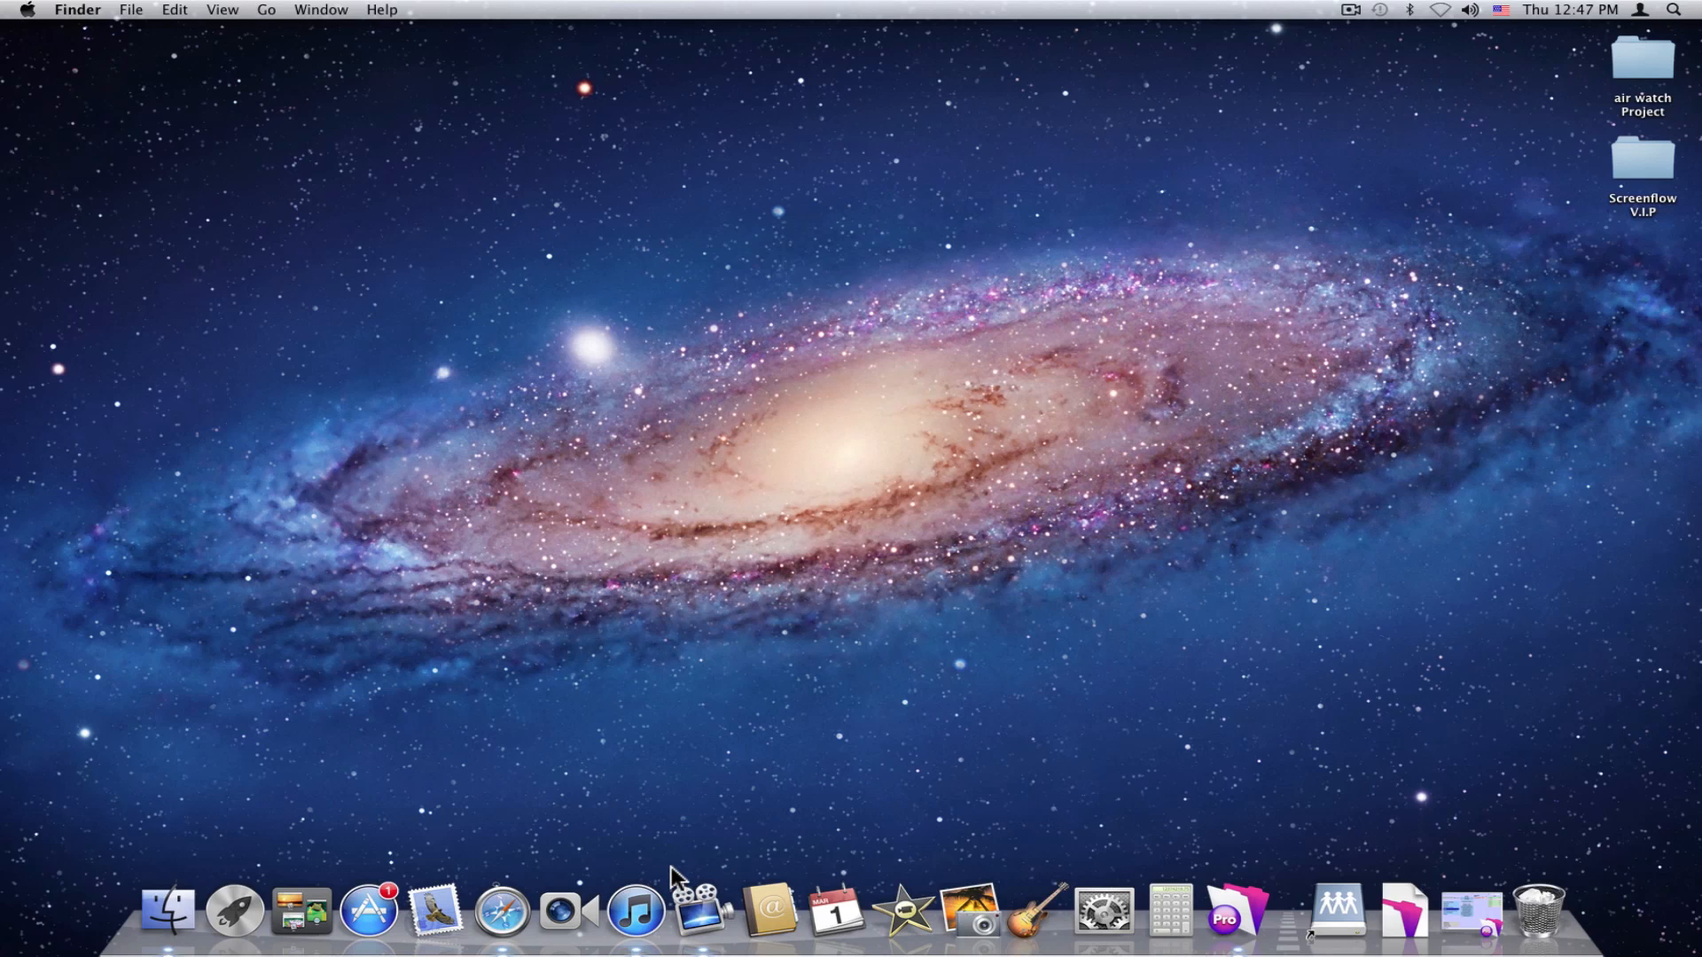
left_click(637, 909)
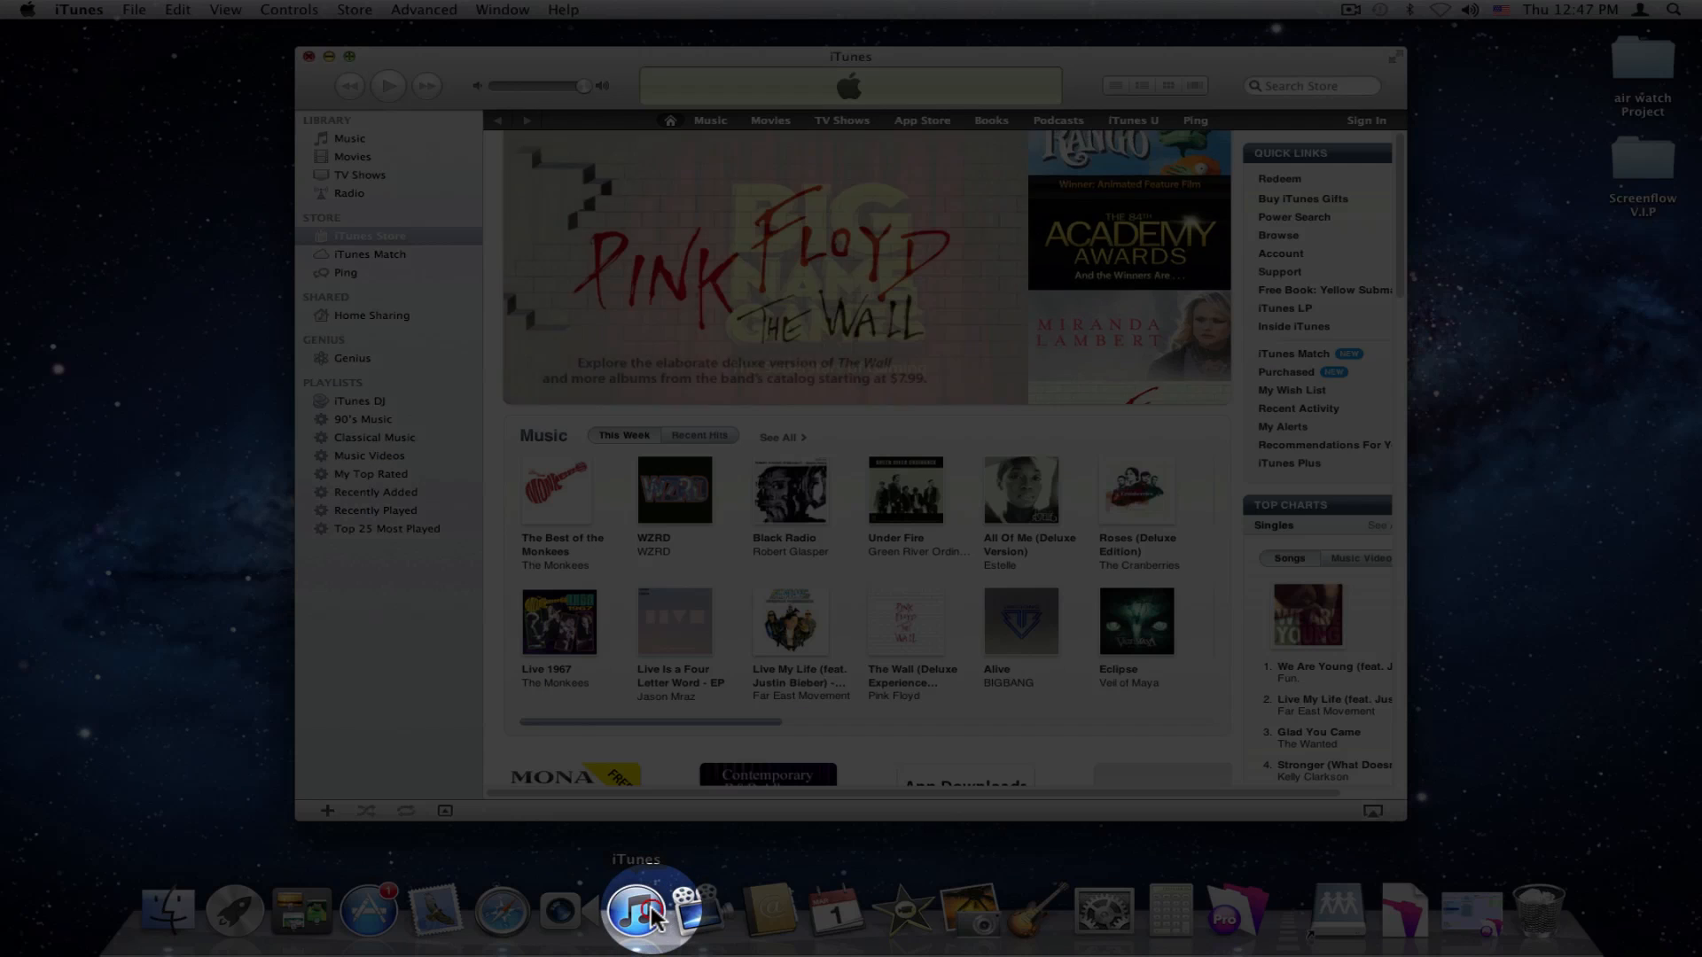
left_click(649, 909)
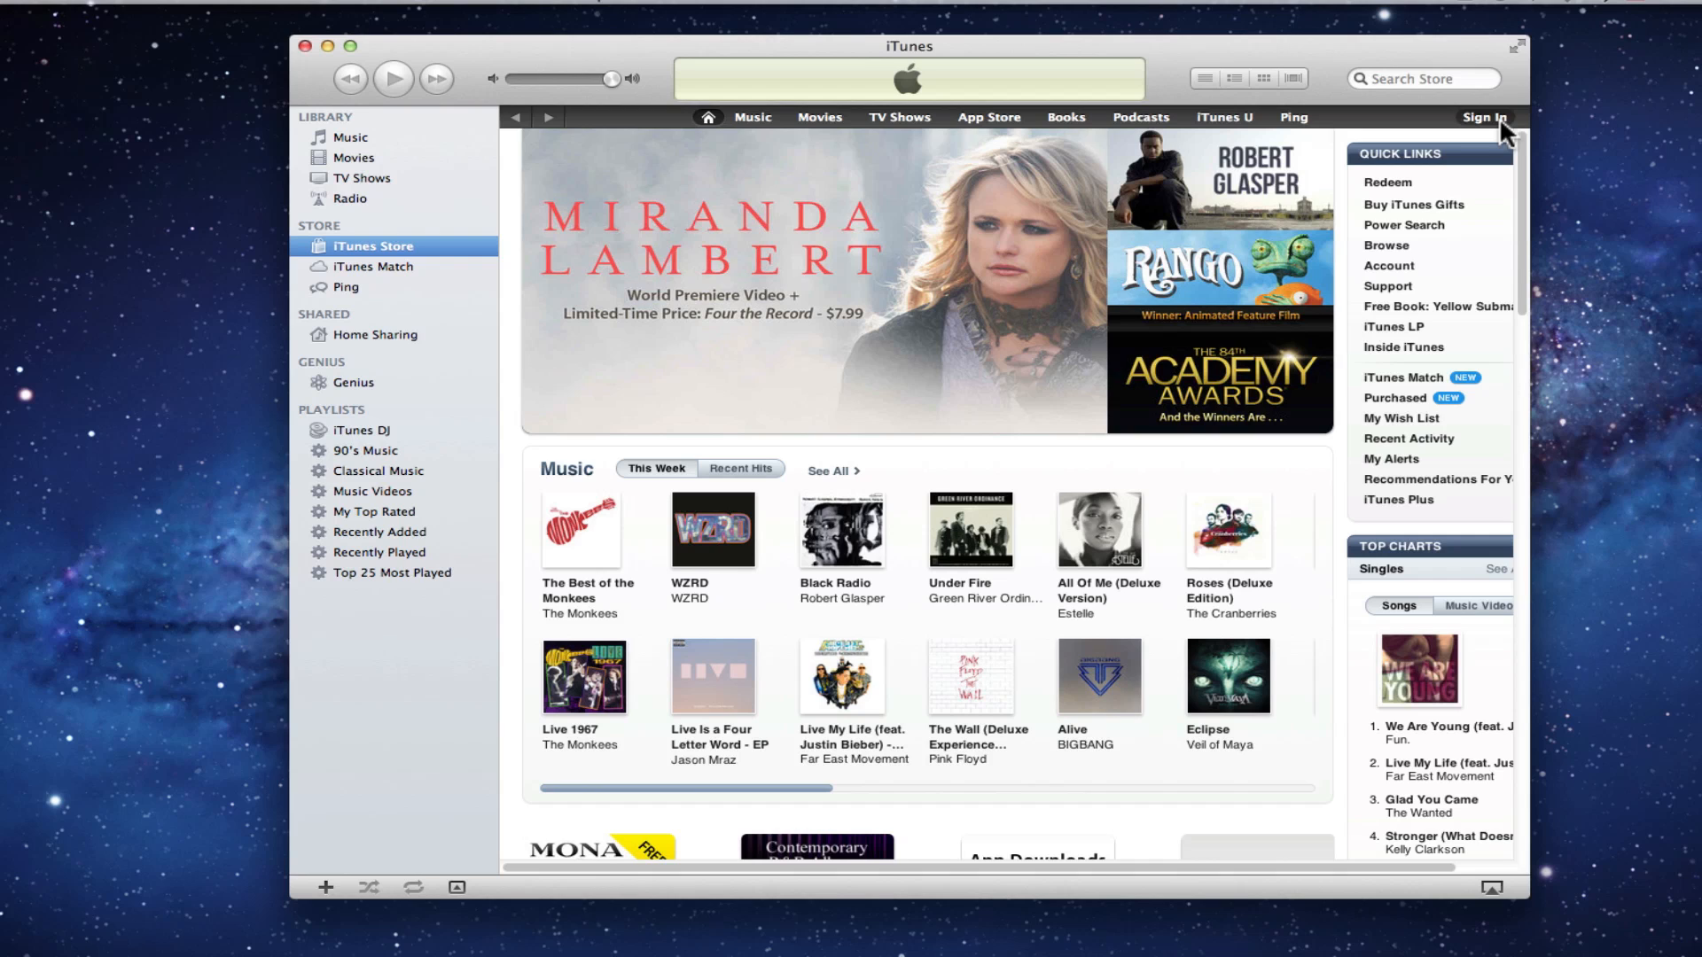
left_click(1484, 117)
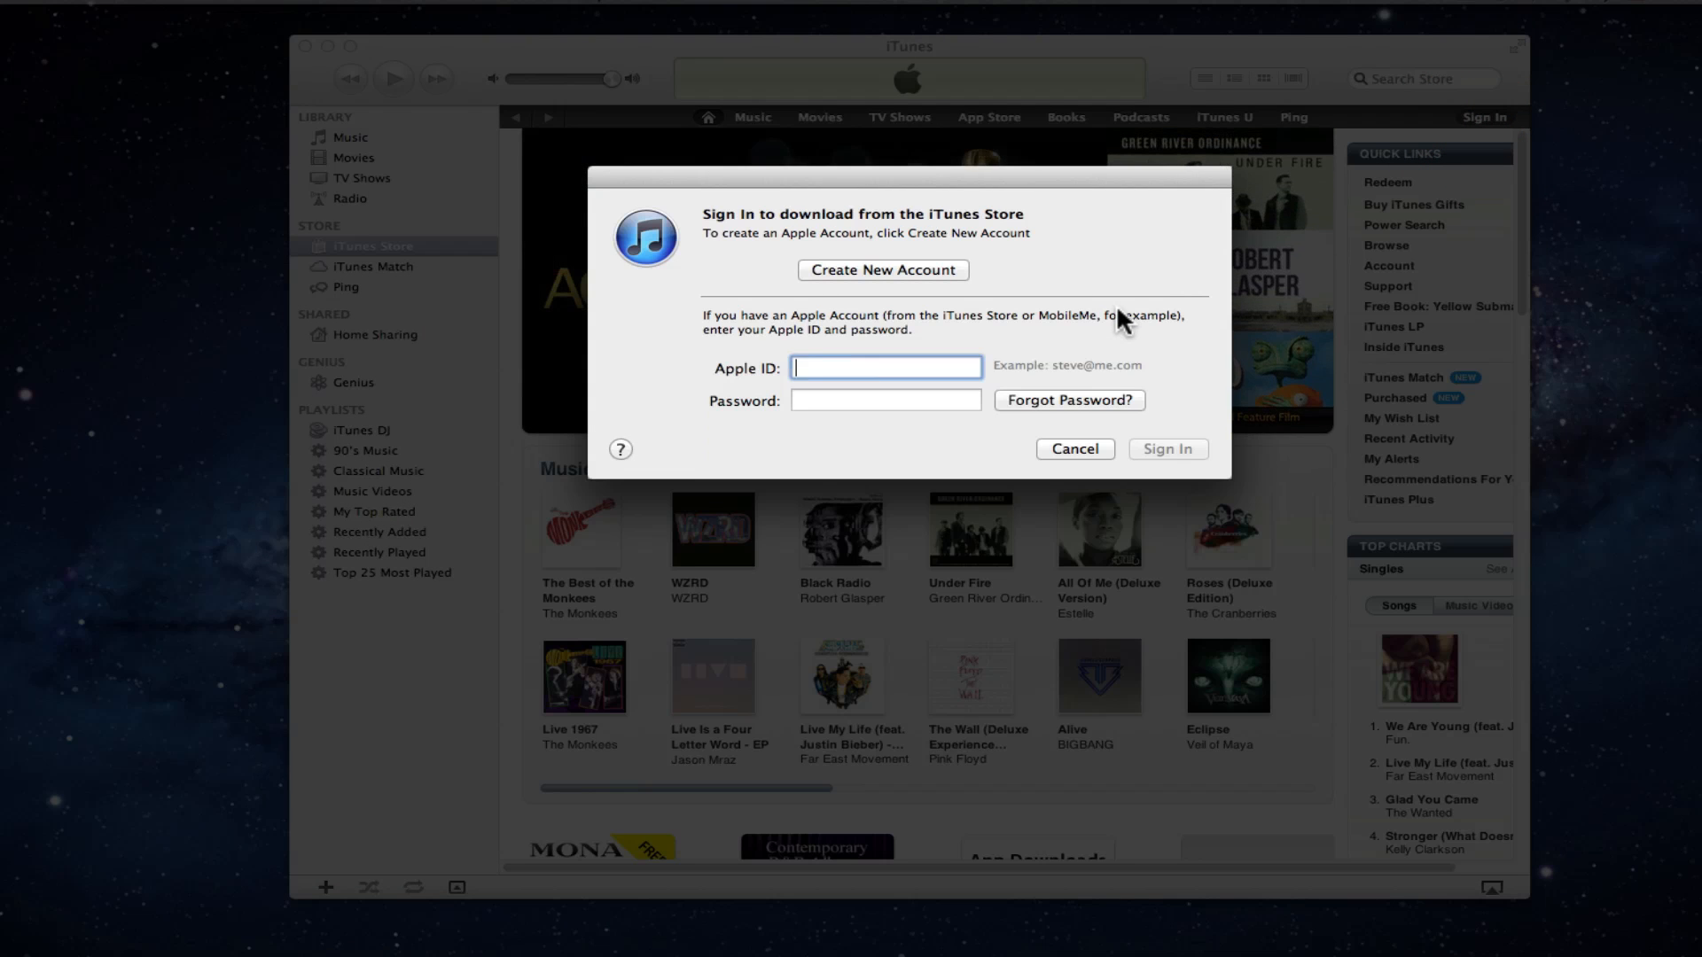
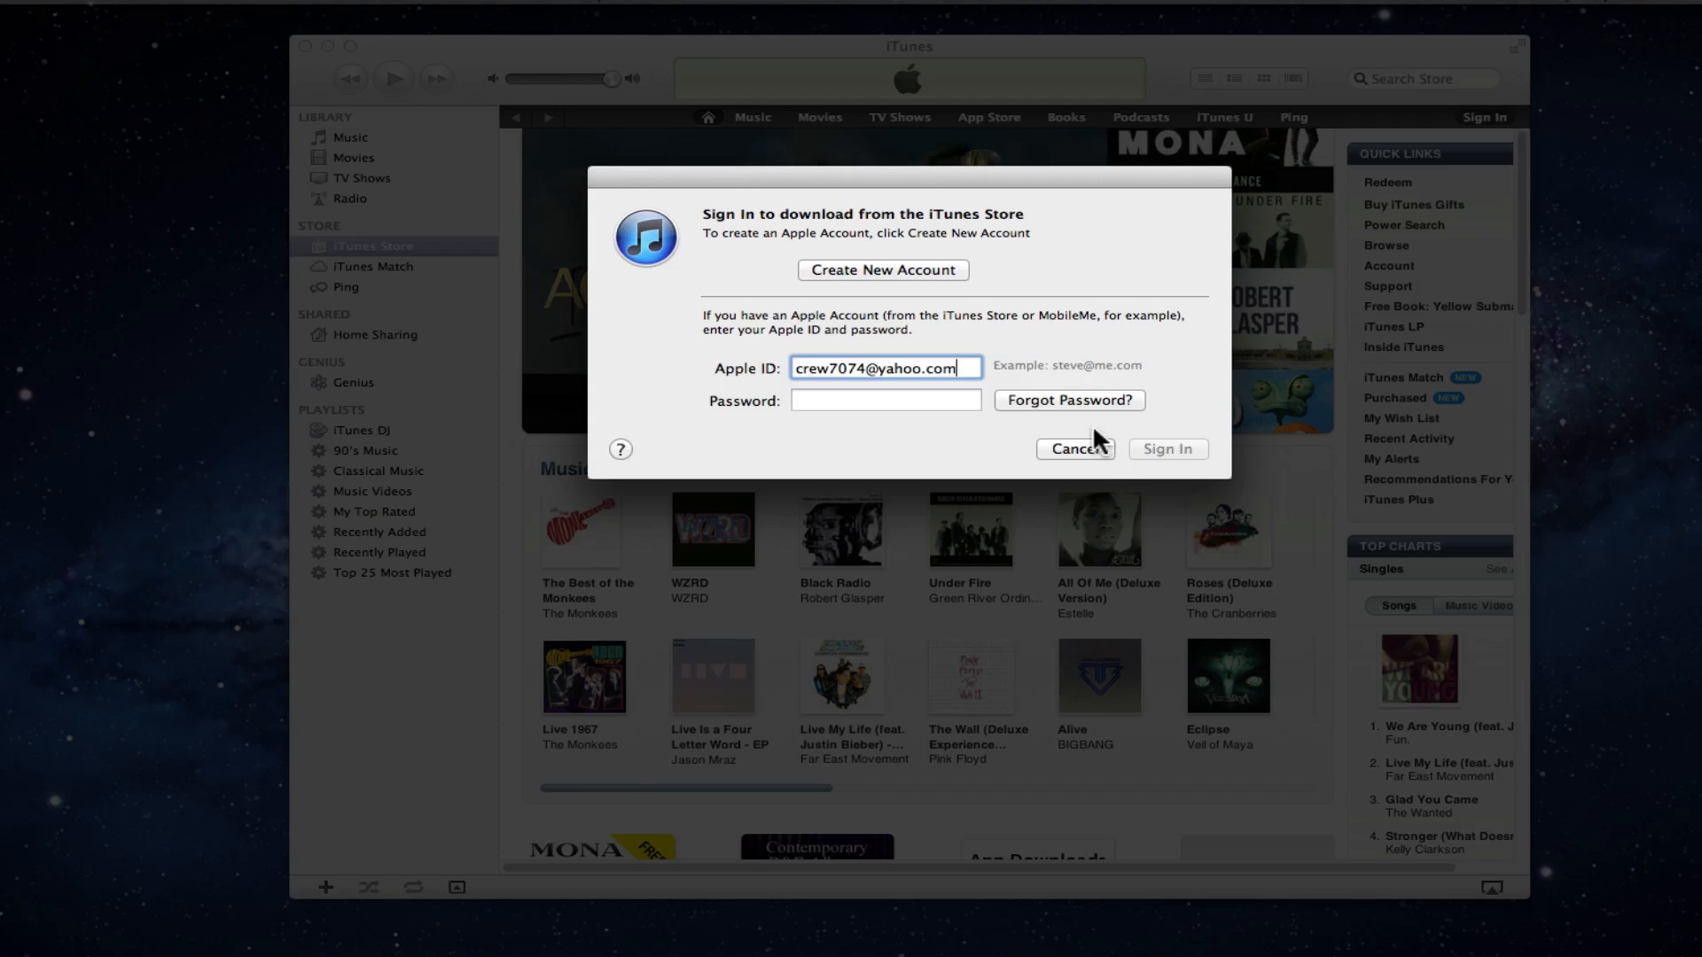
Go to Forgot Password, submit the Apple ID and choose to answer security questions
left_click(1067, 399)
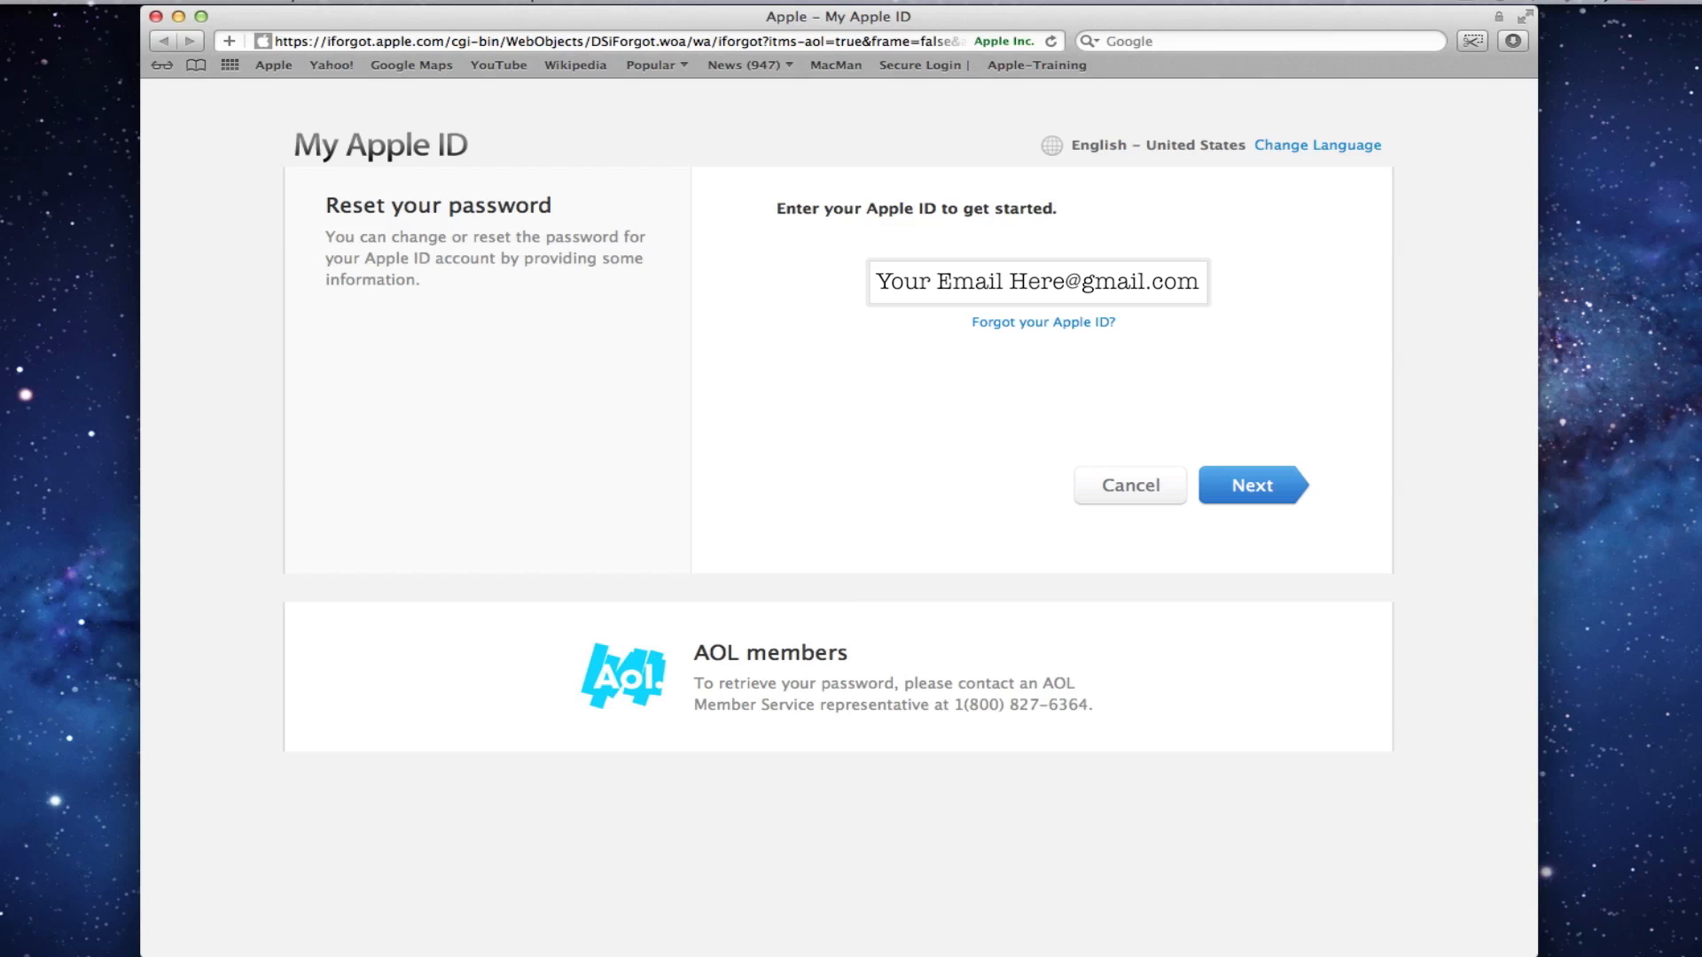
mouse_move(1279, 514)
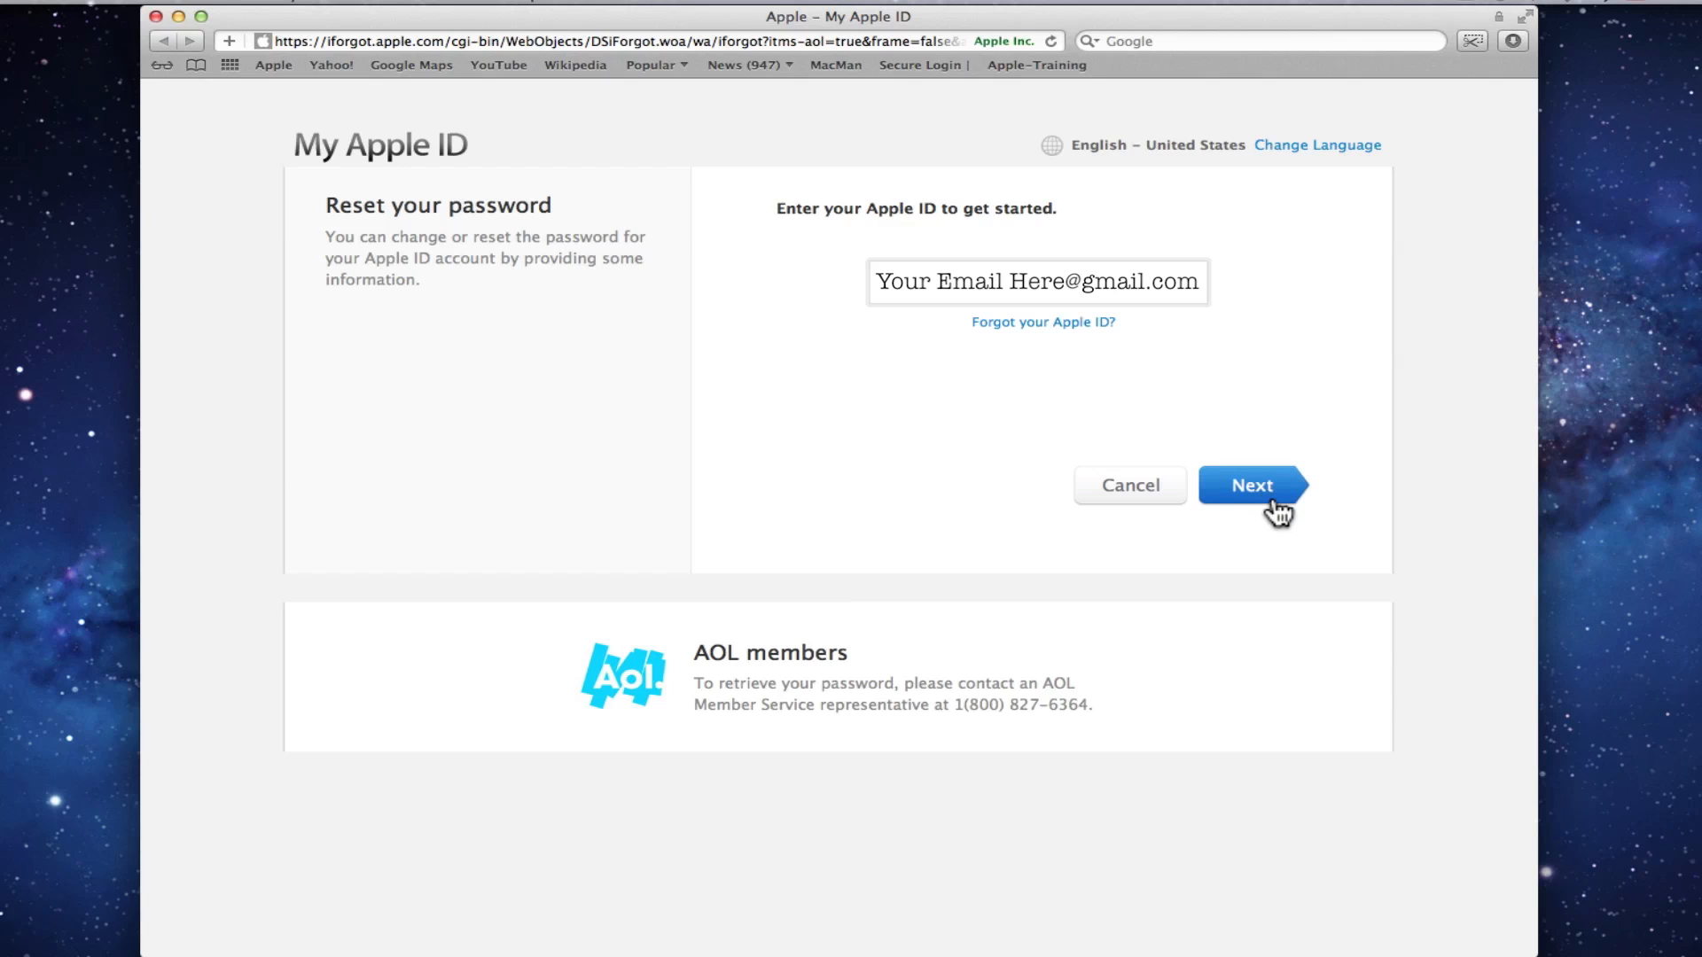
left_click(1252, 484)
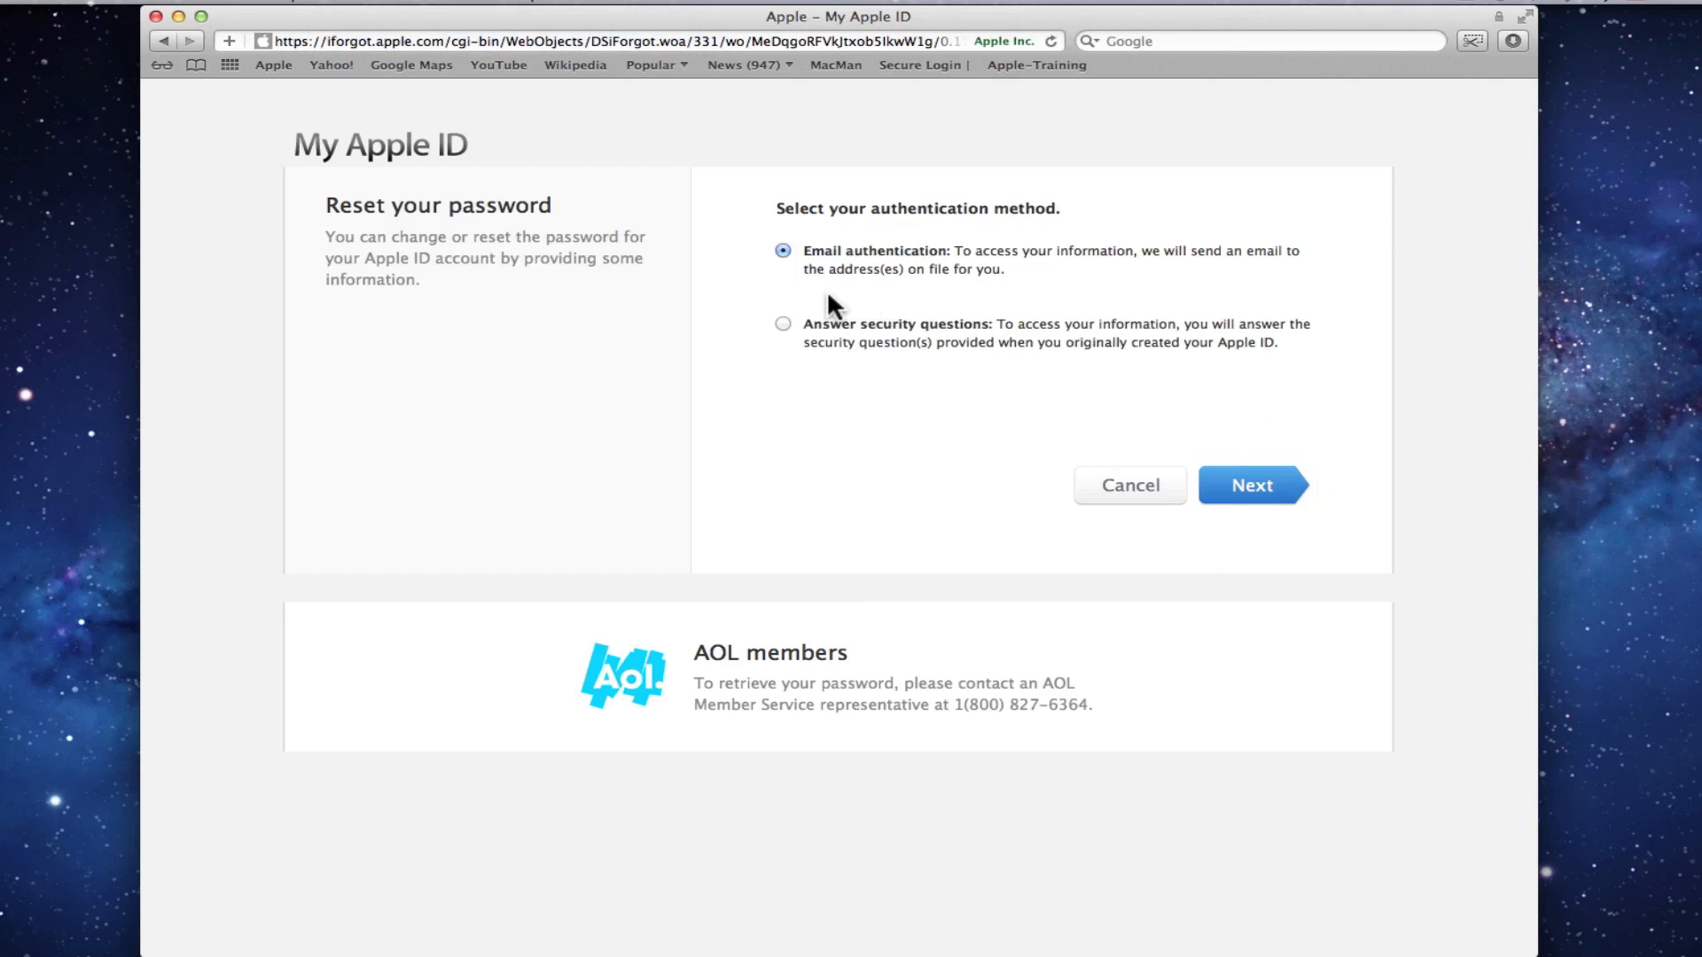
mouse_move(1177, 280)
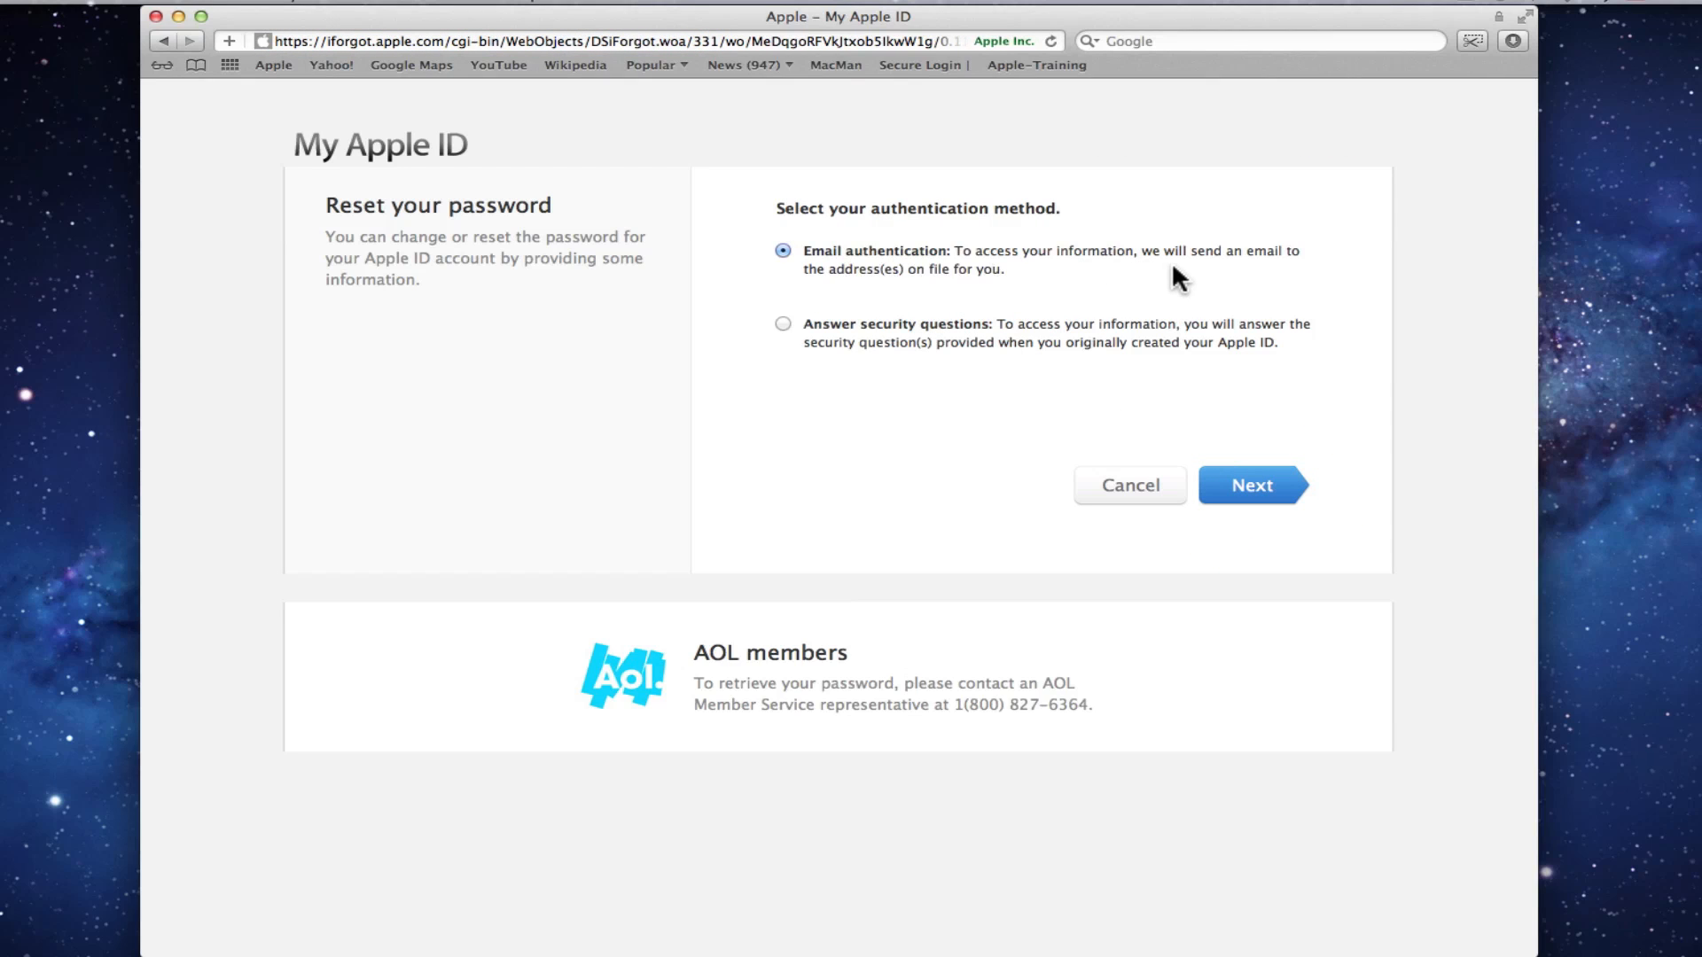
mouse_move(859, 379)
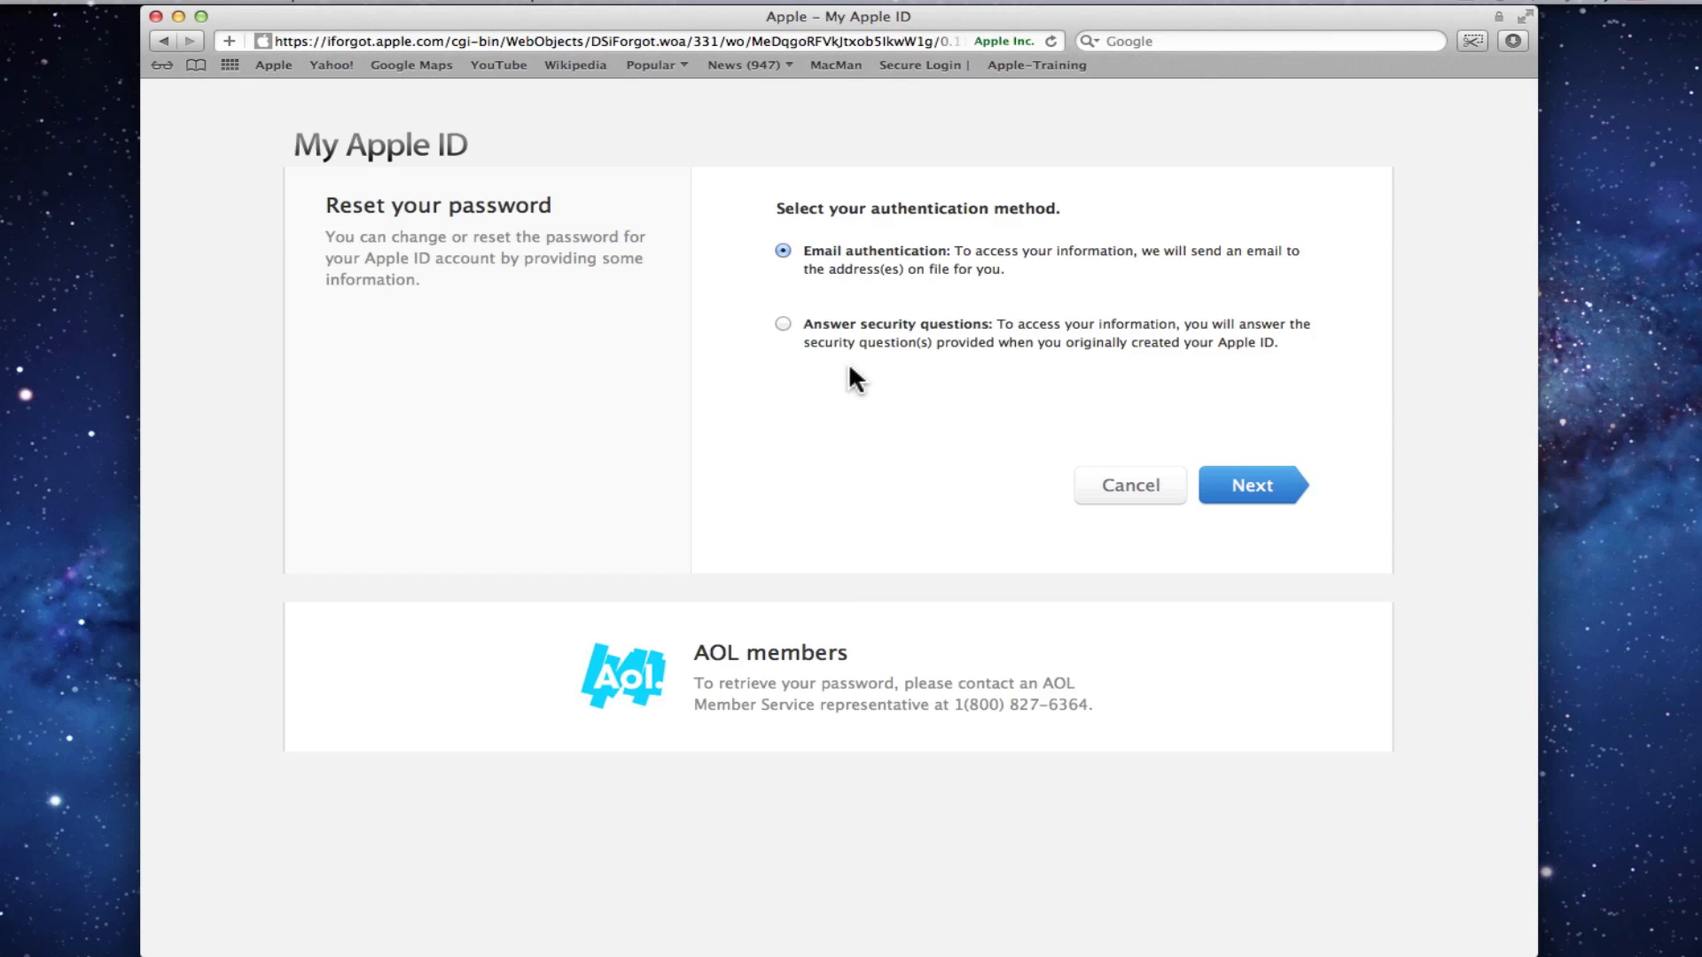
mouse_move(784, 330)
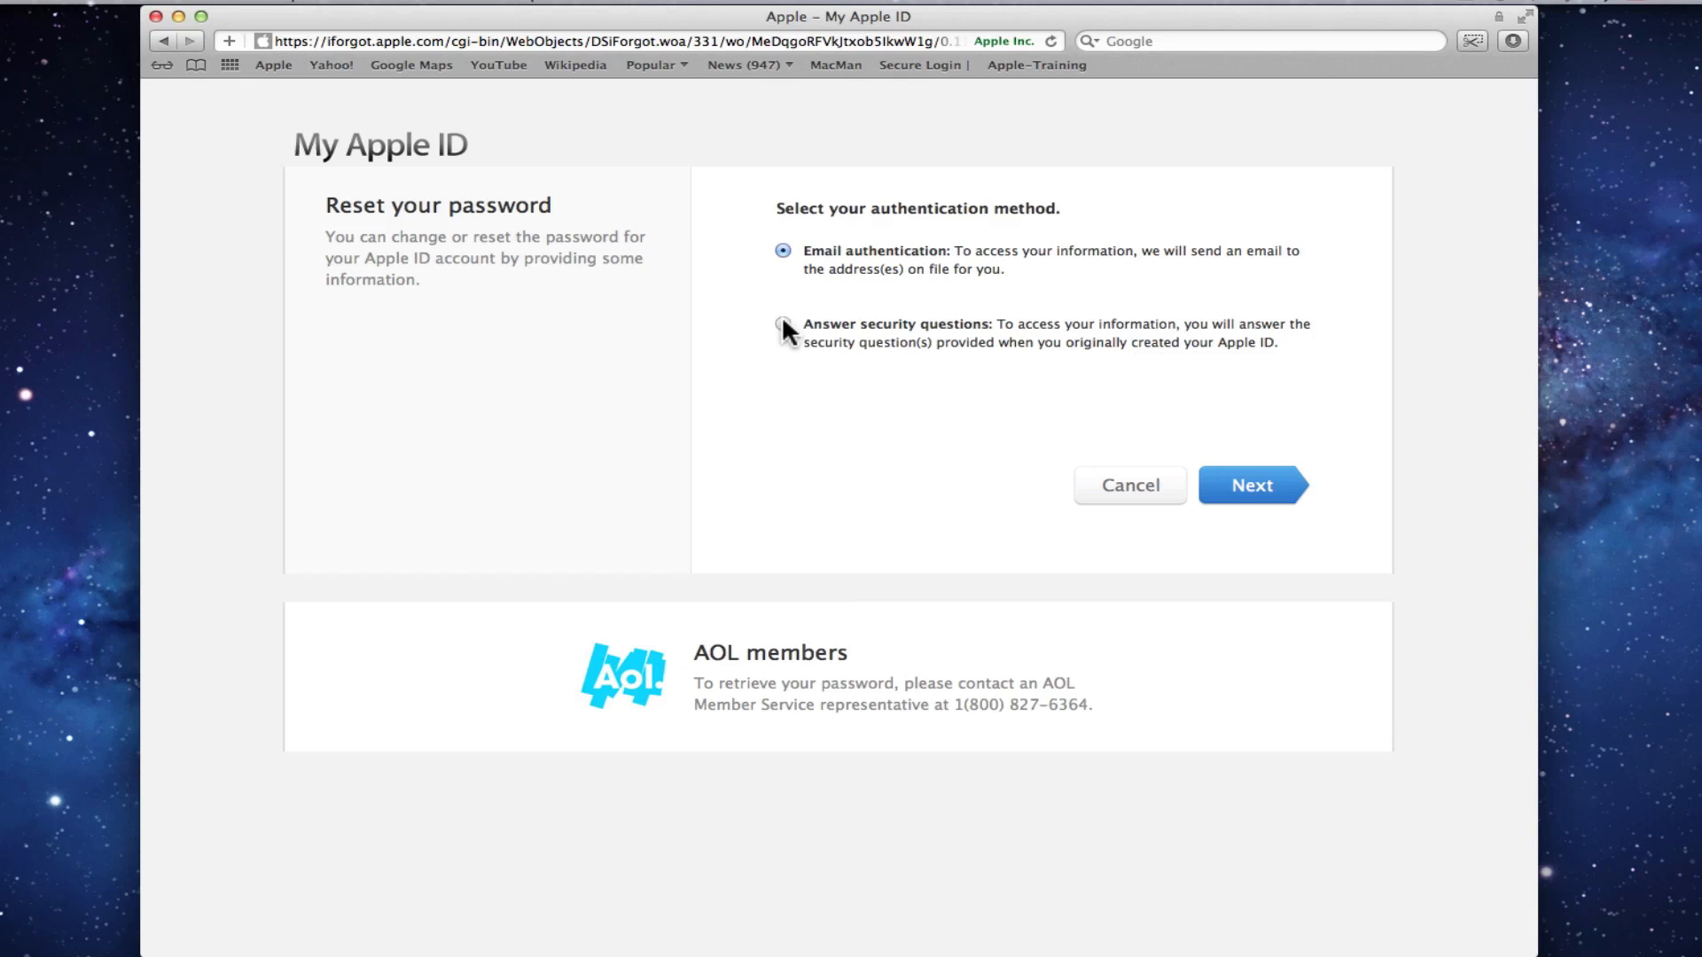
left_click(782, 323)
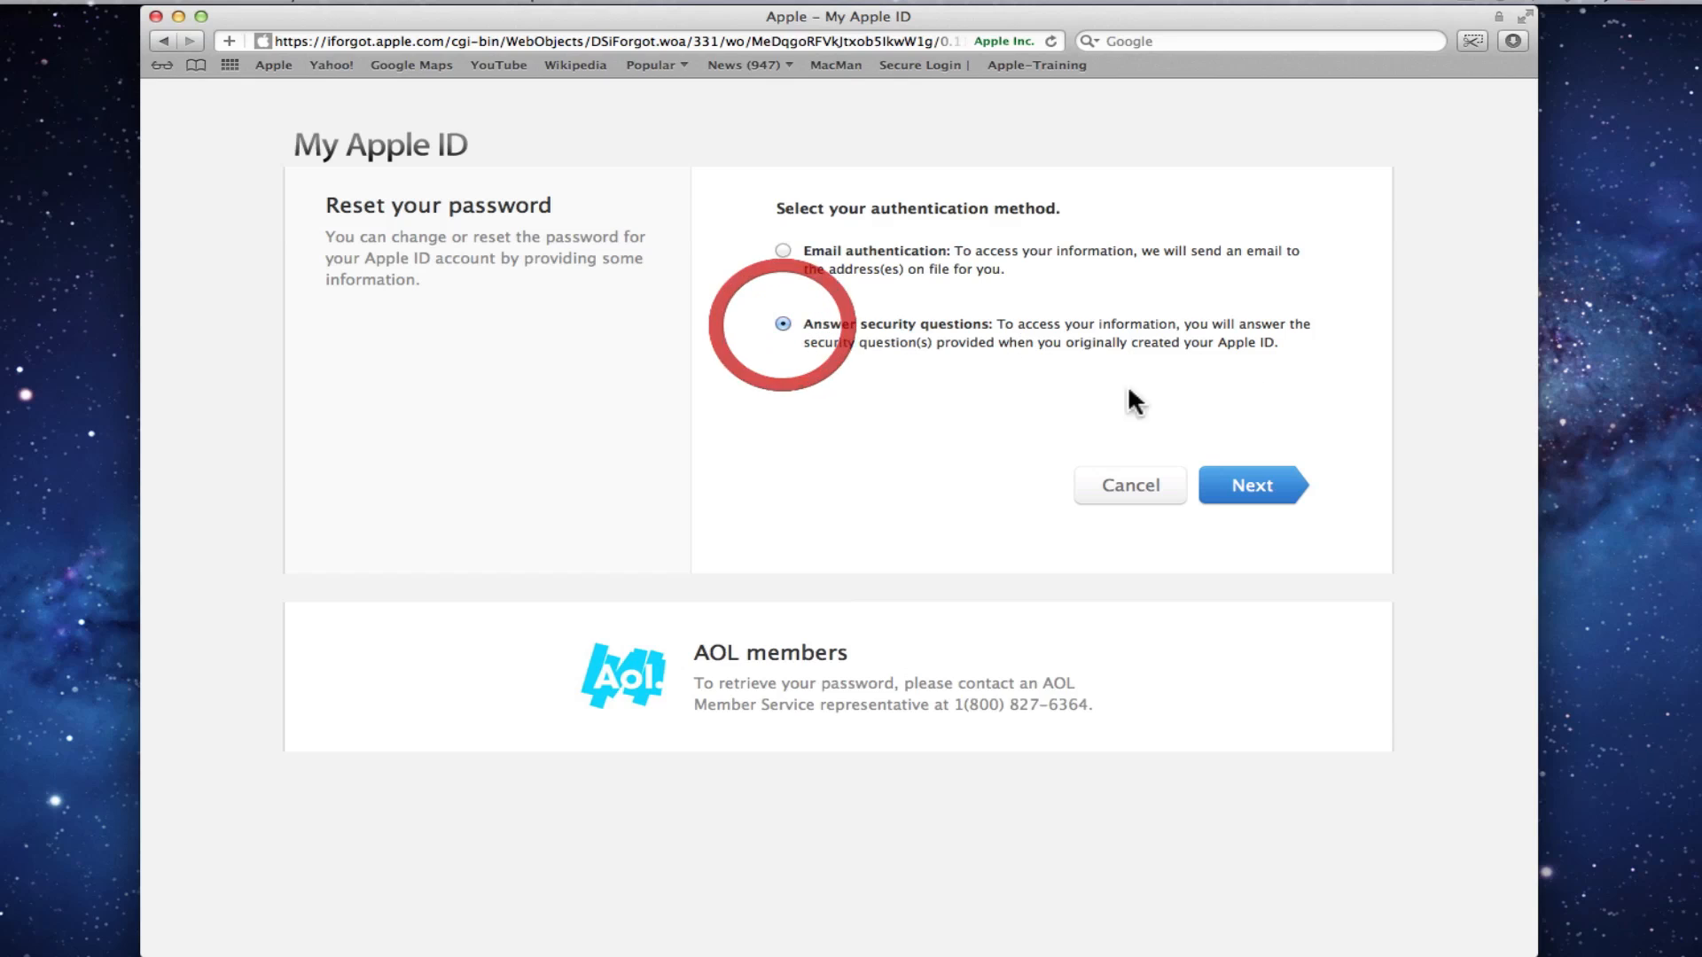
left_click(1250, 486)
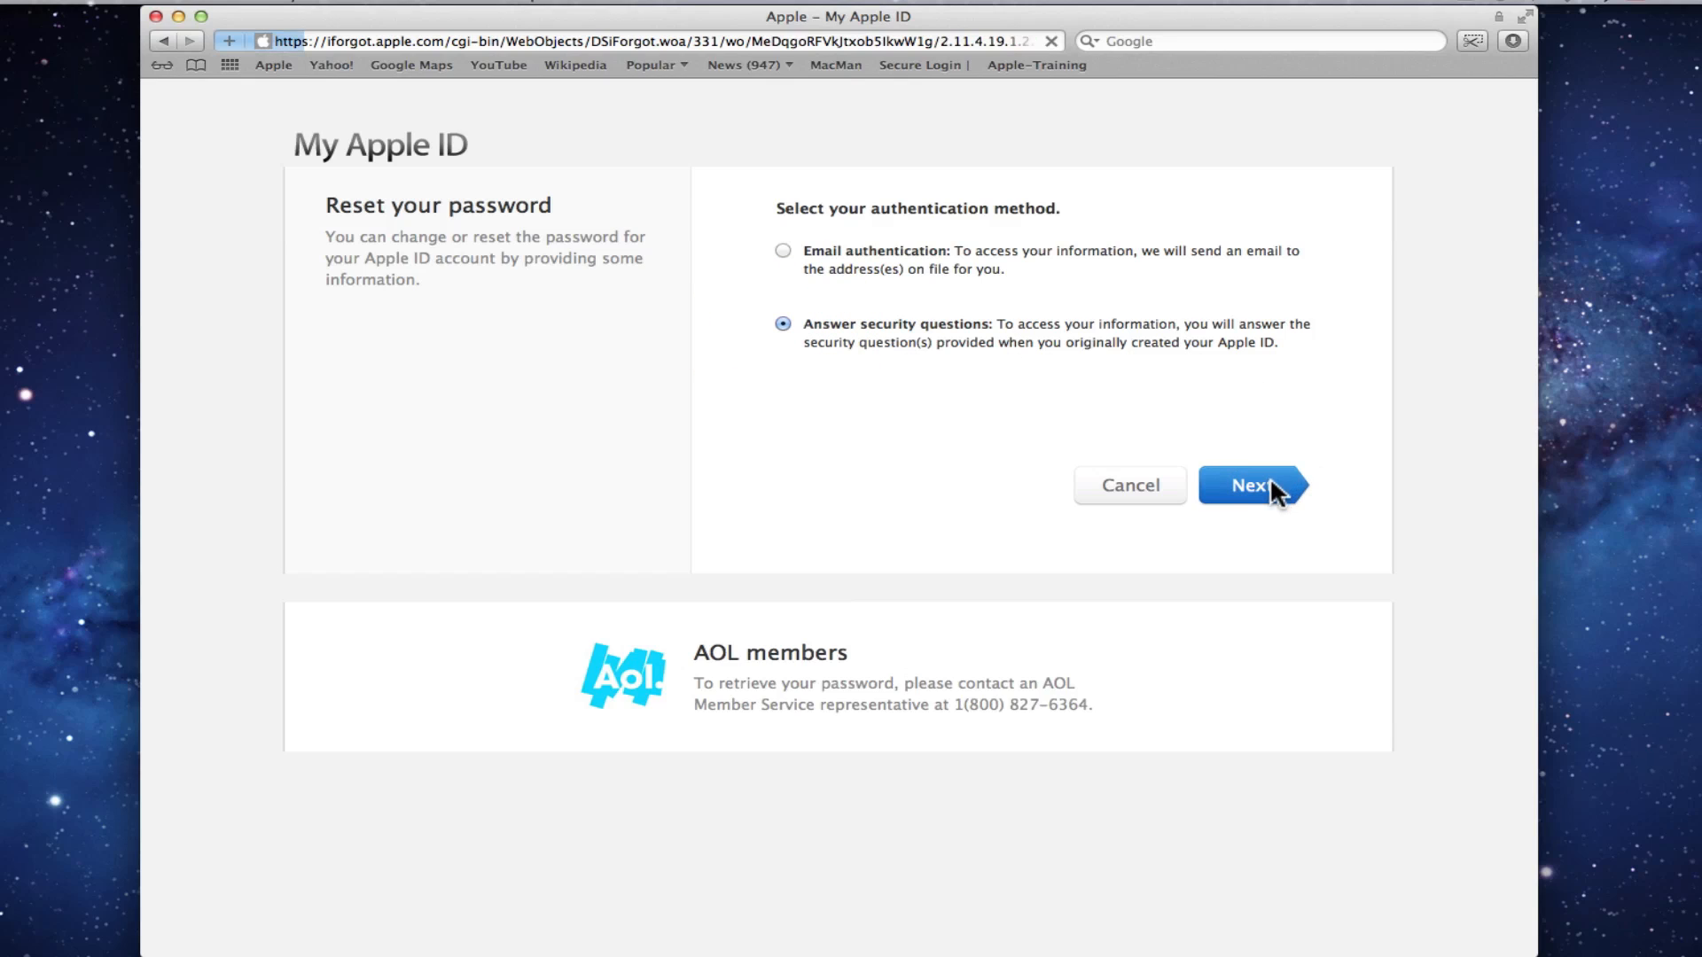
Verify the birth date January 01 and begin answering the security question with 'm'
left_click(1250, 486)
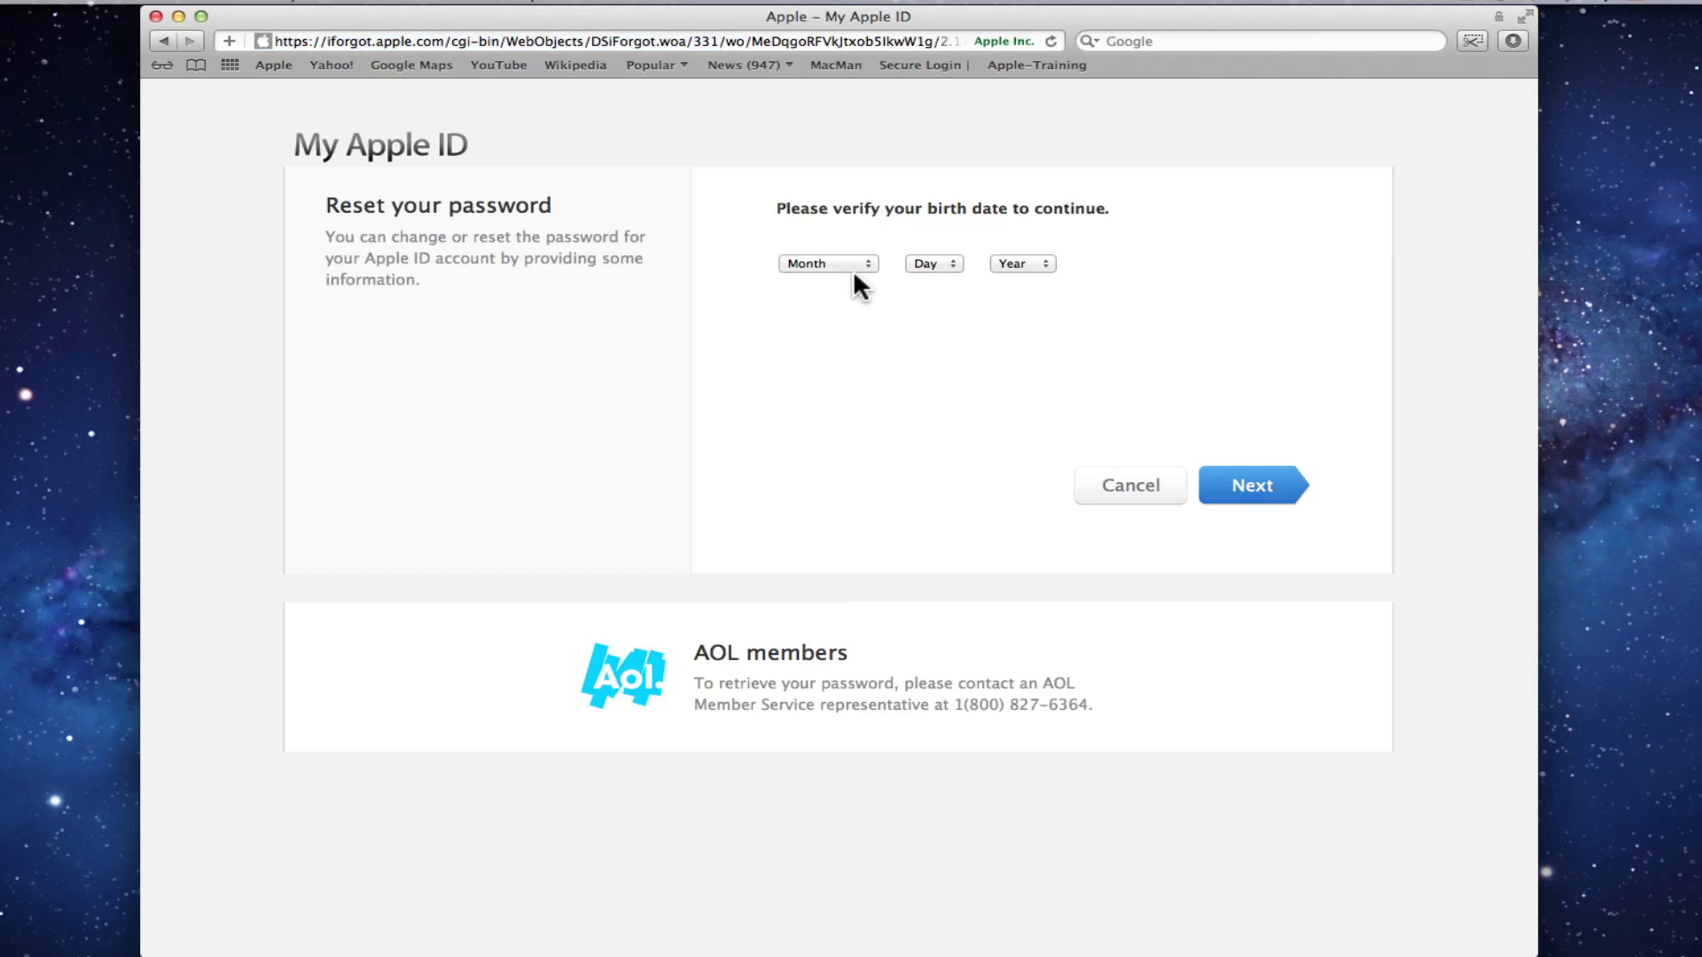
left_click(828, 263)
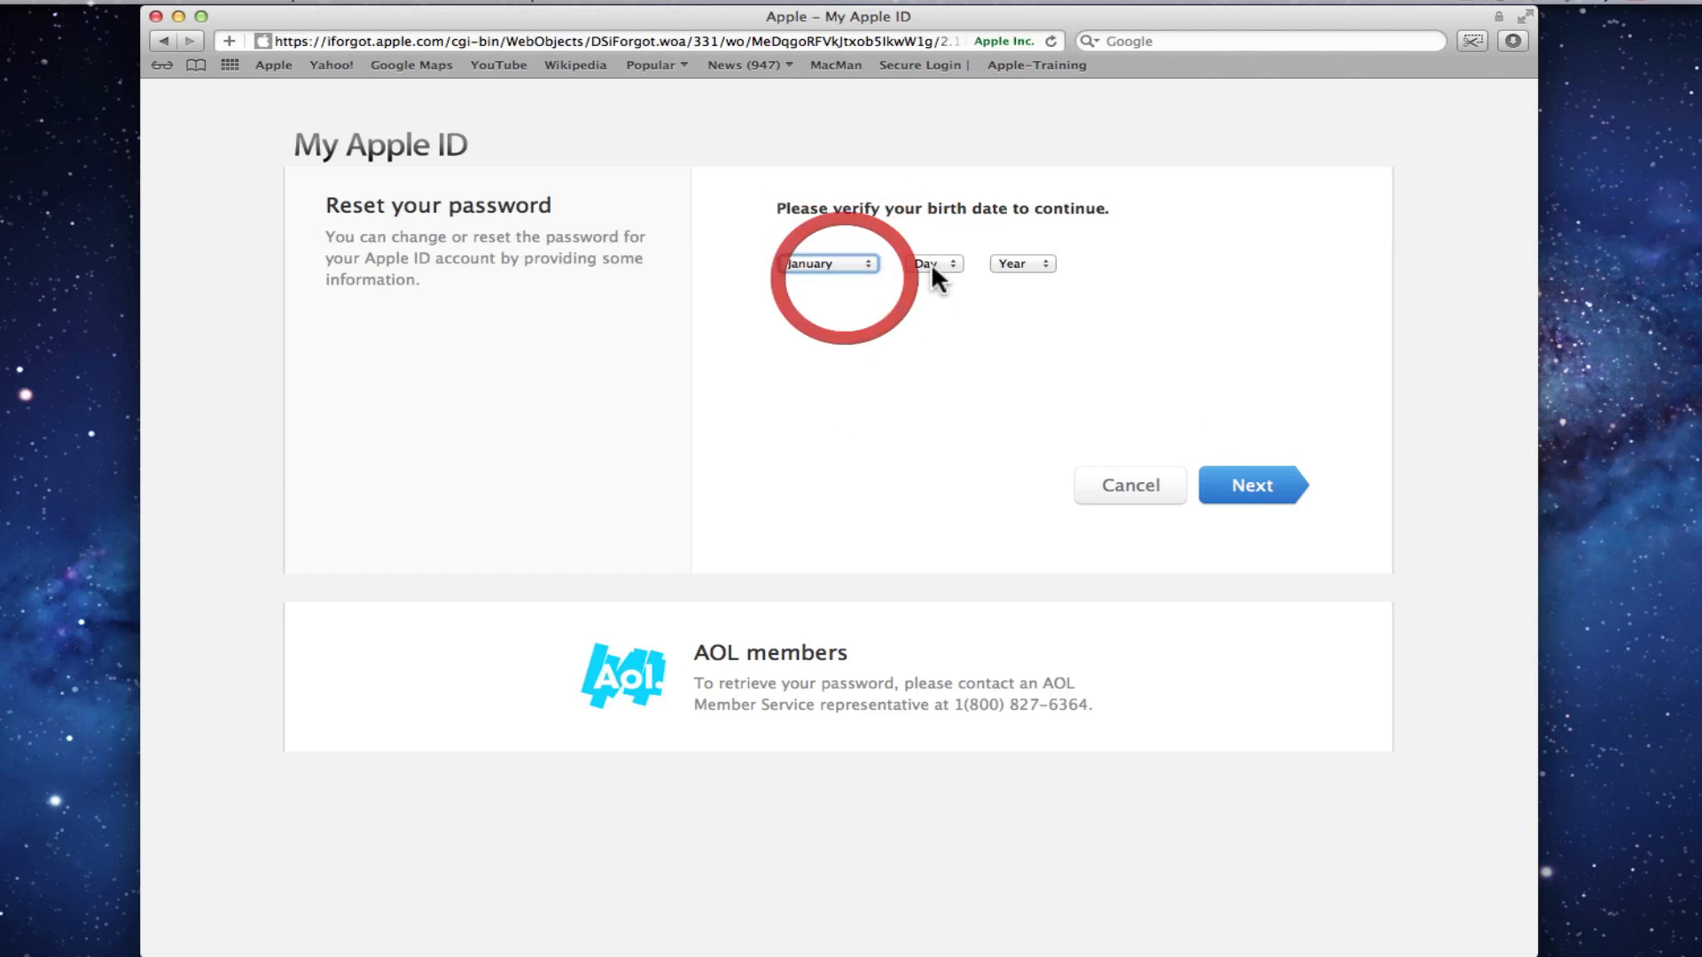
left_click(931, 264)
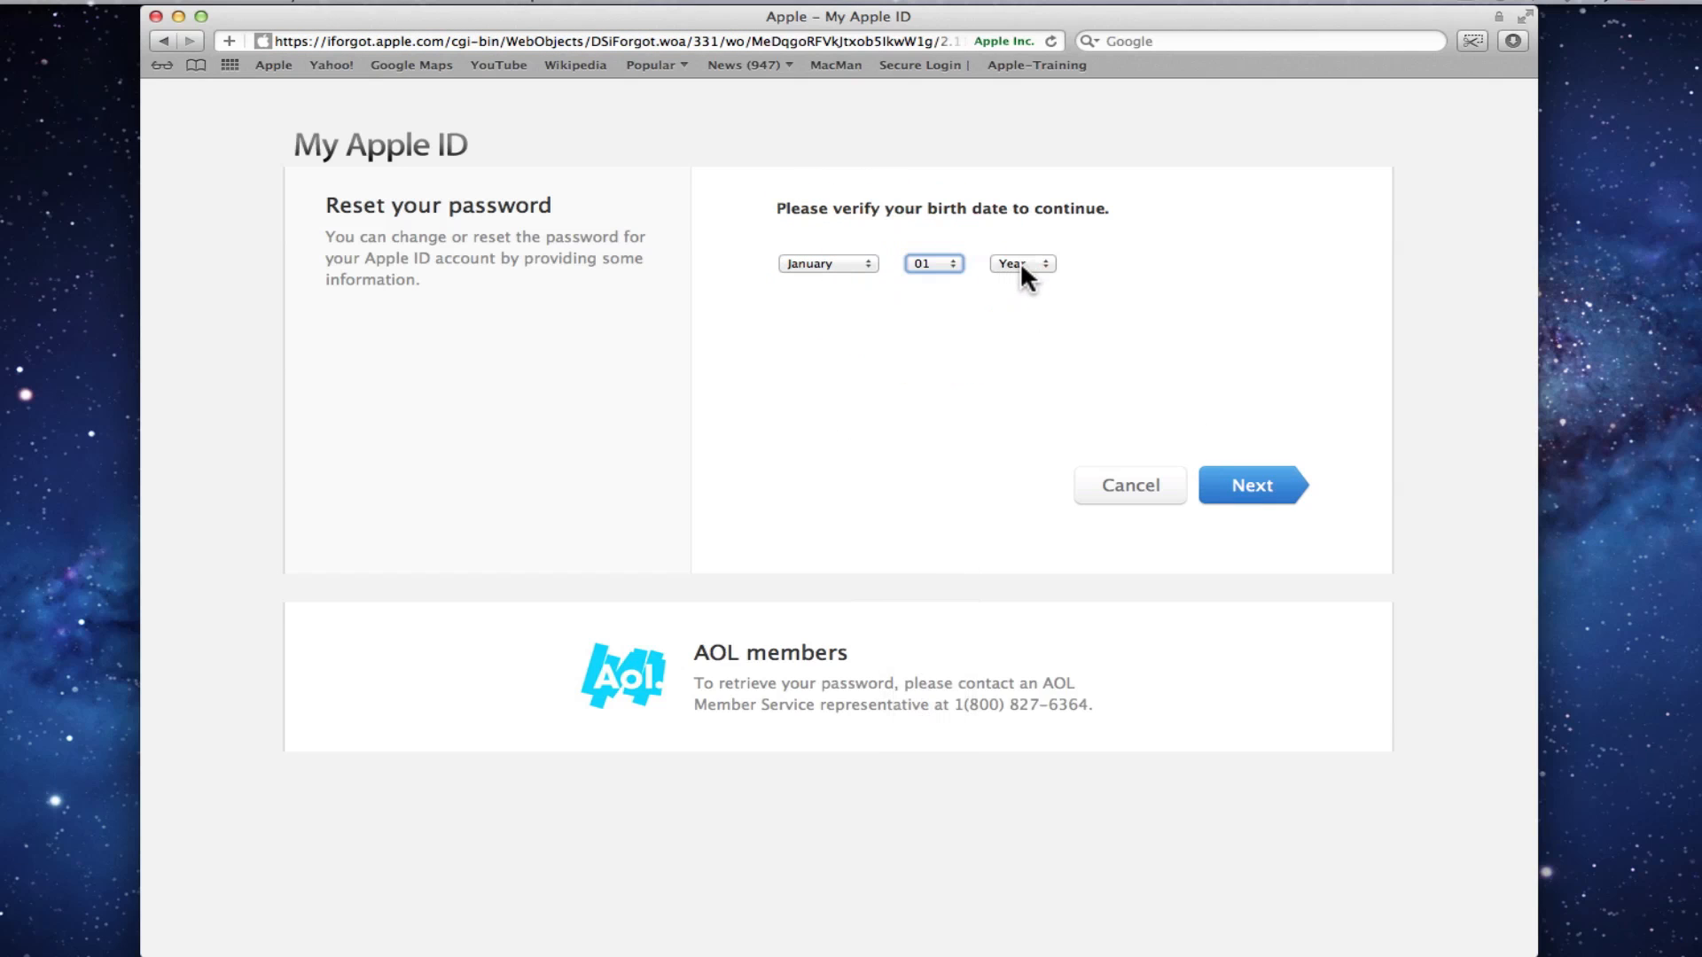
left_click(1021, 262)
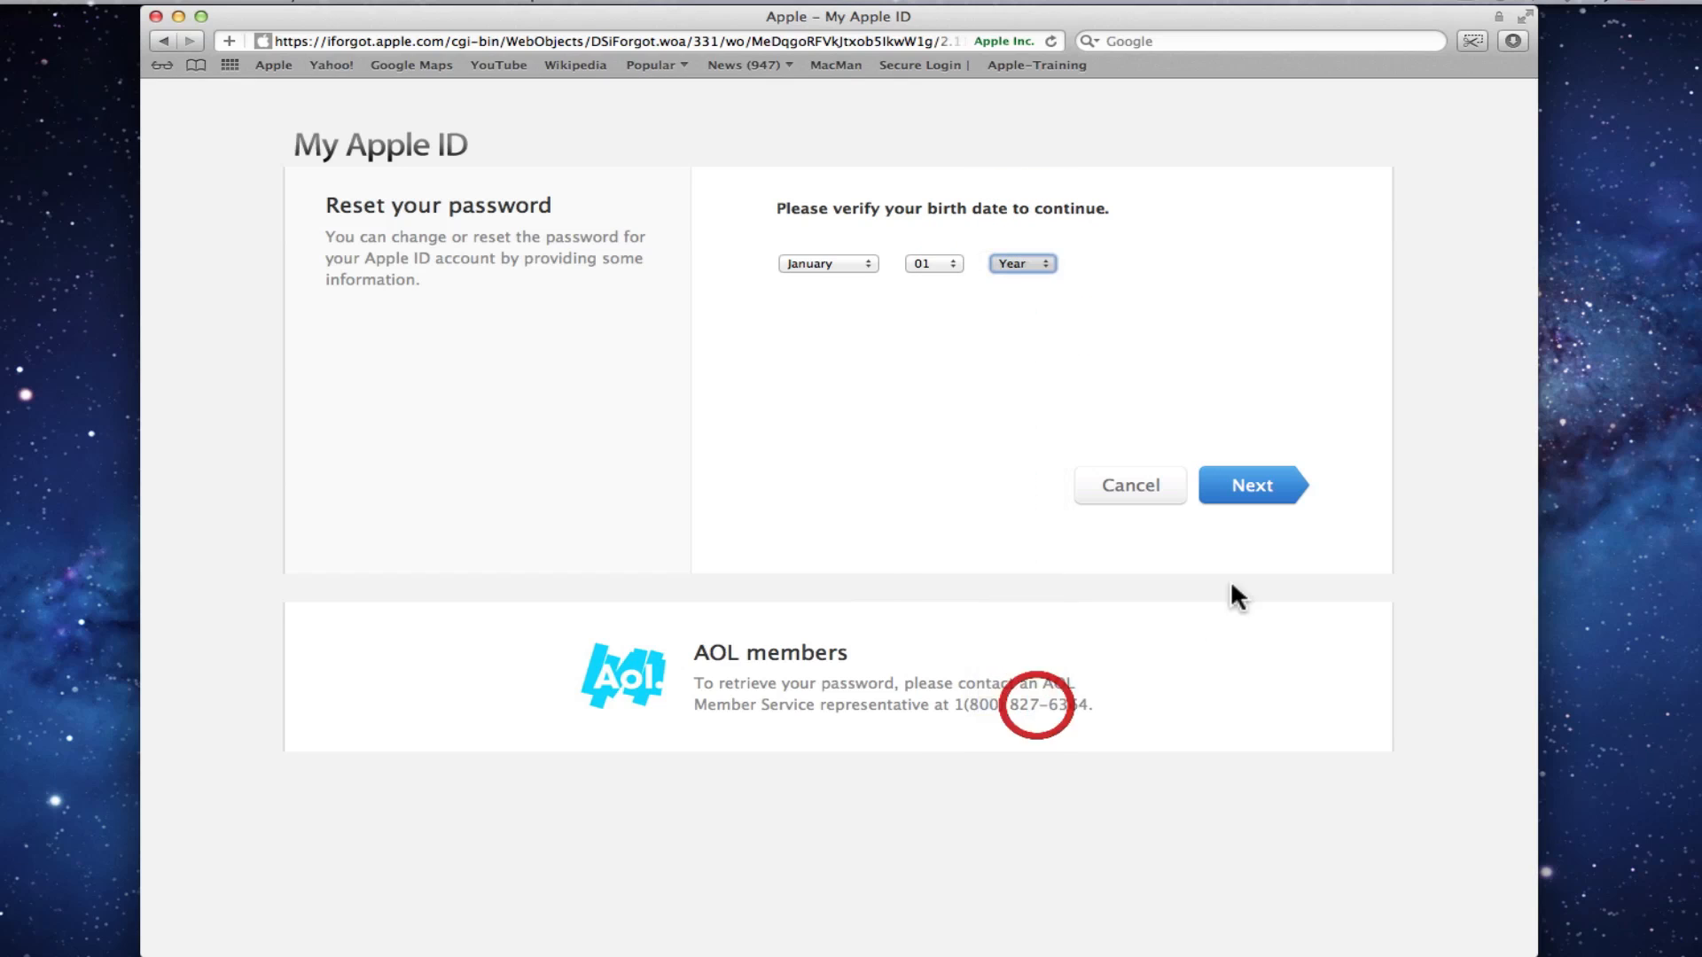
left_click(1252, 484)
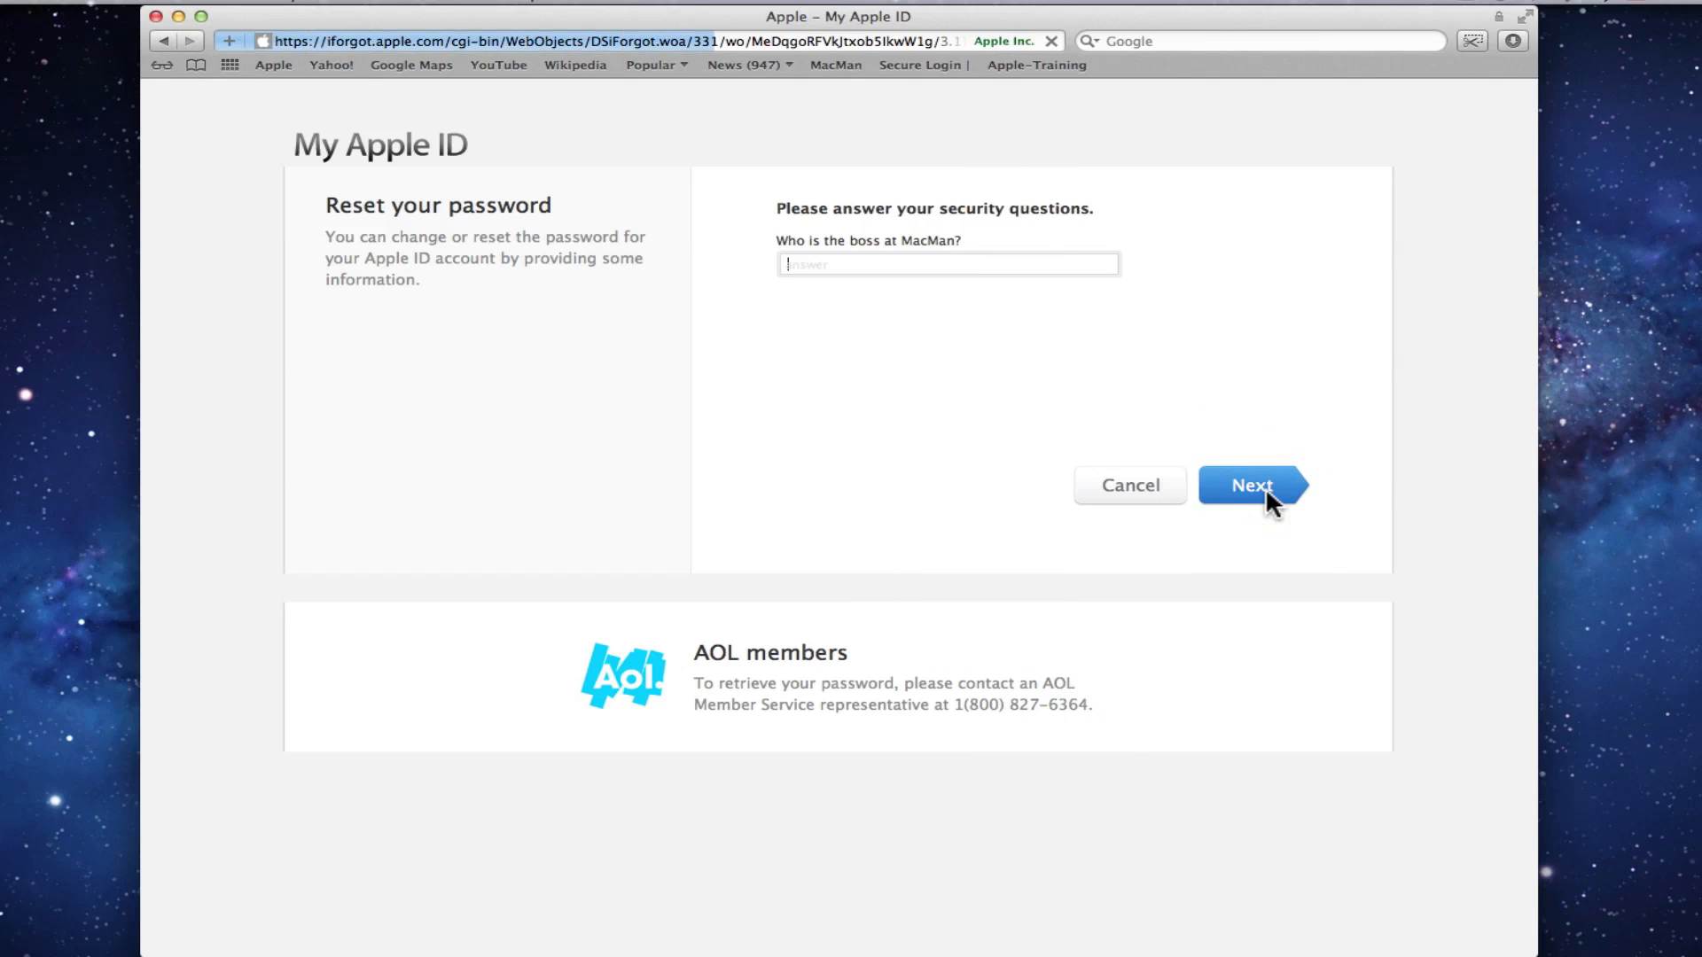
mouse_move(970, 316)
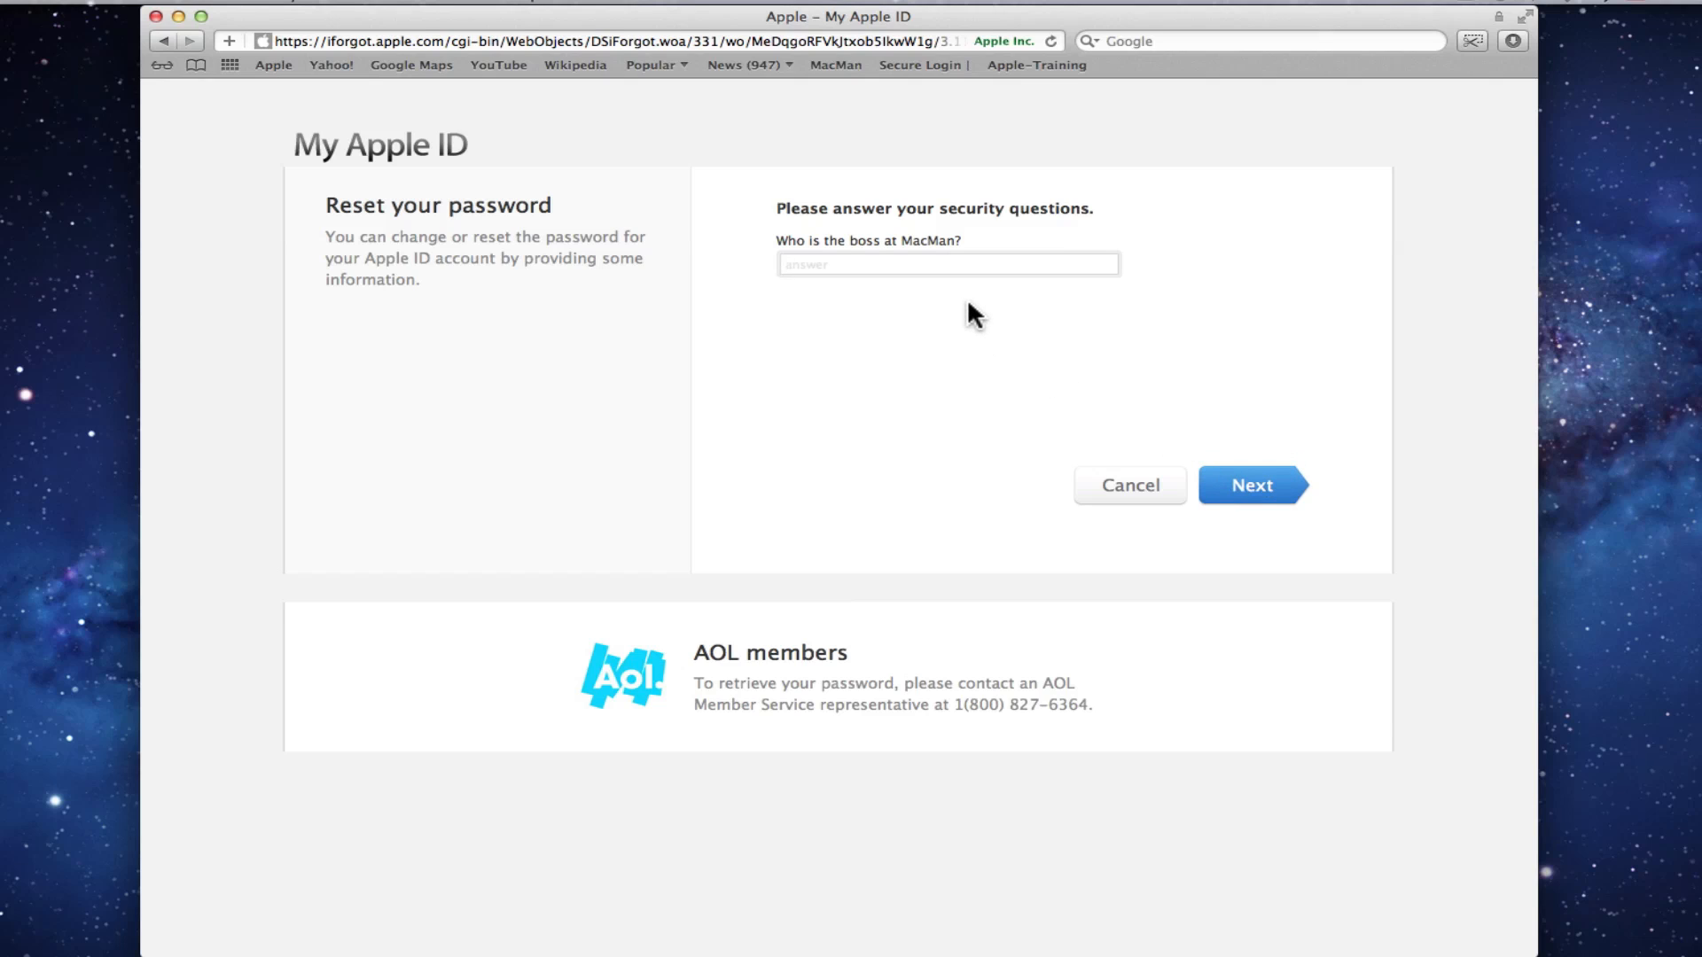
type("m")
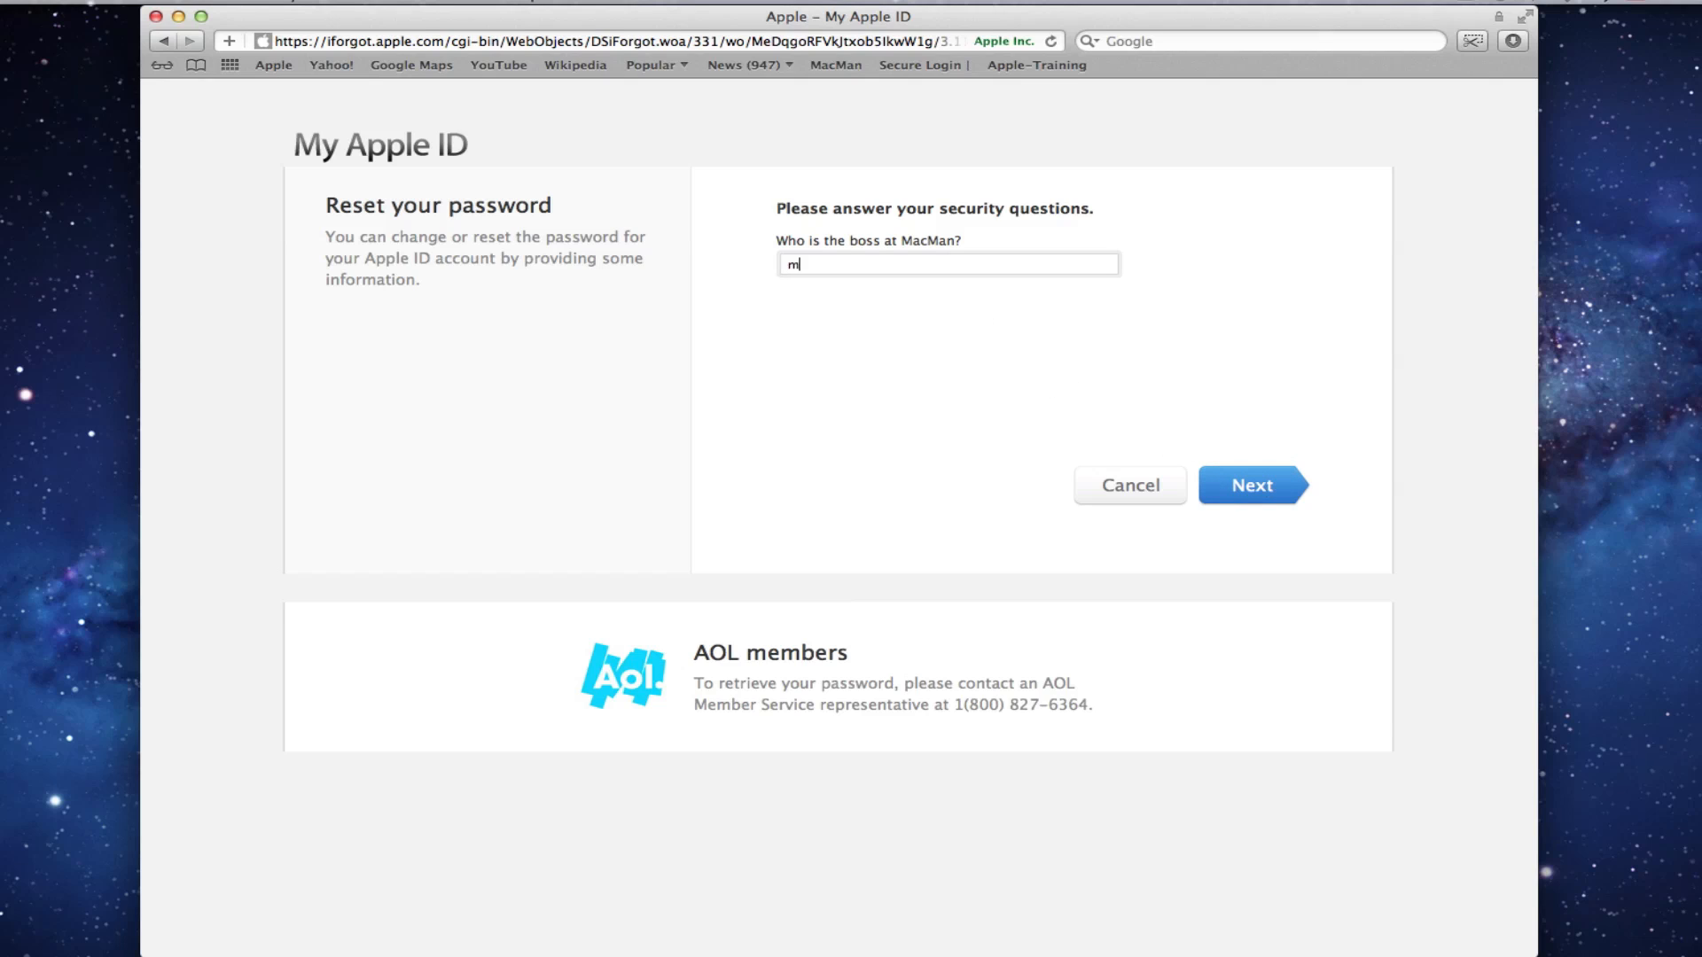
Submit the security answer and reset the password to the new one entered twice
left_click(1250, 486)
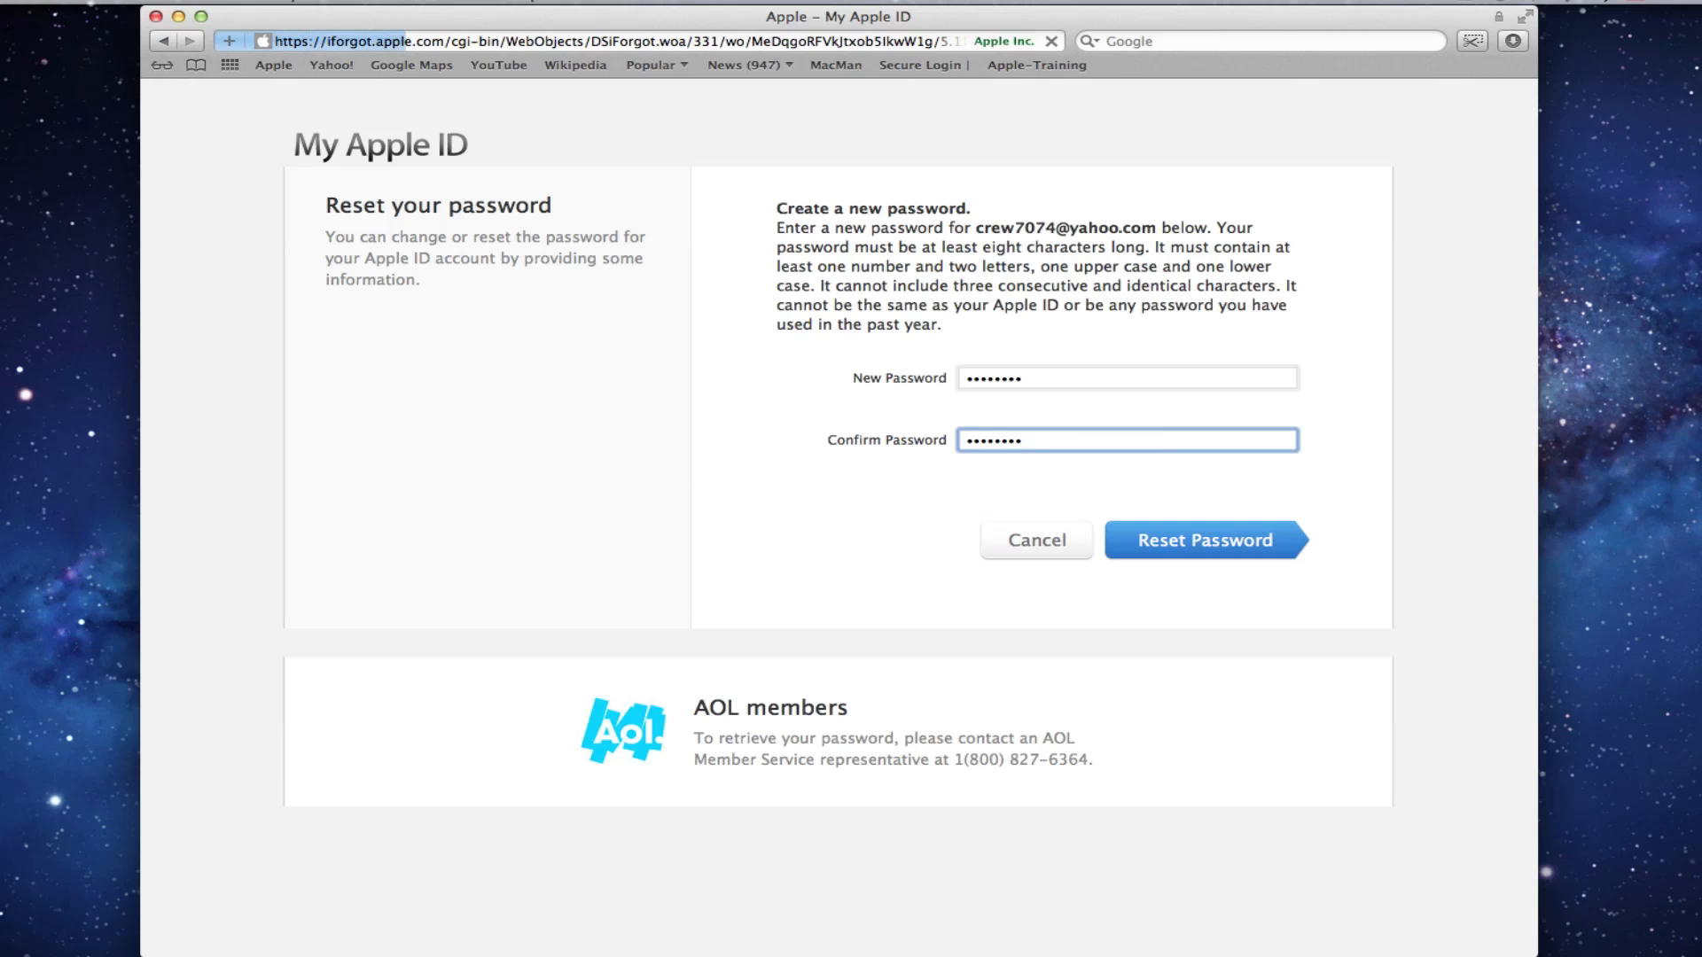
left_click(1202, 539)
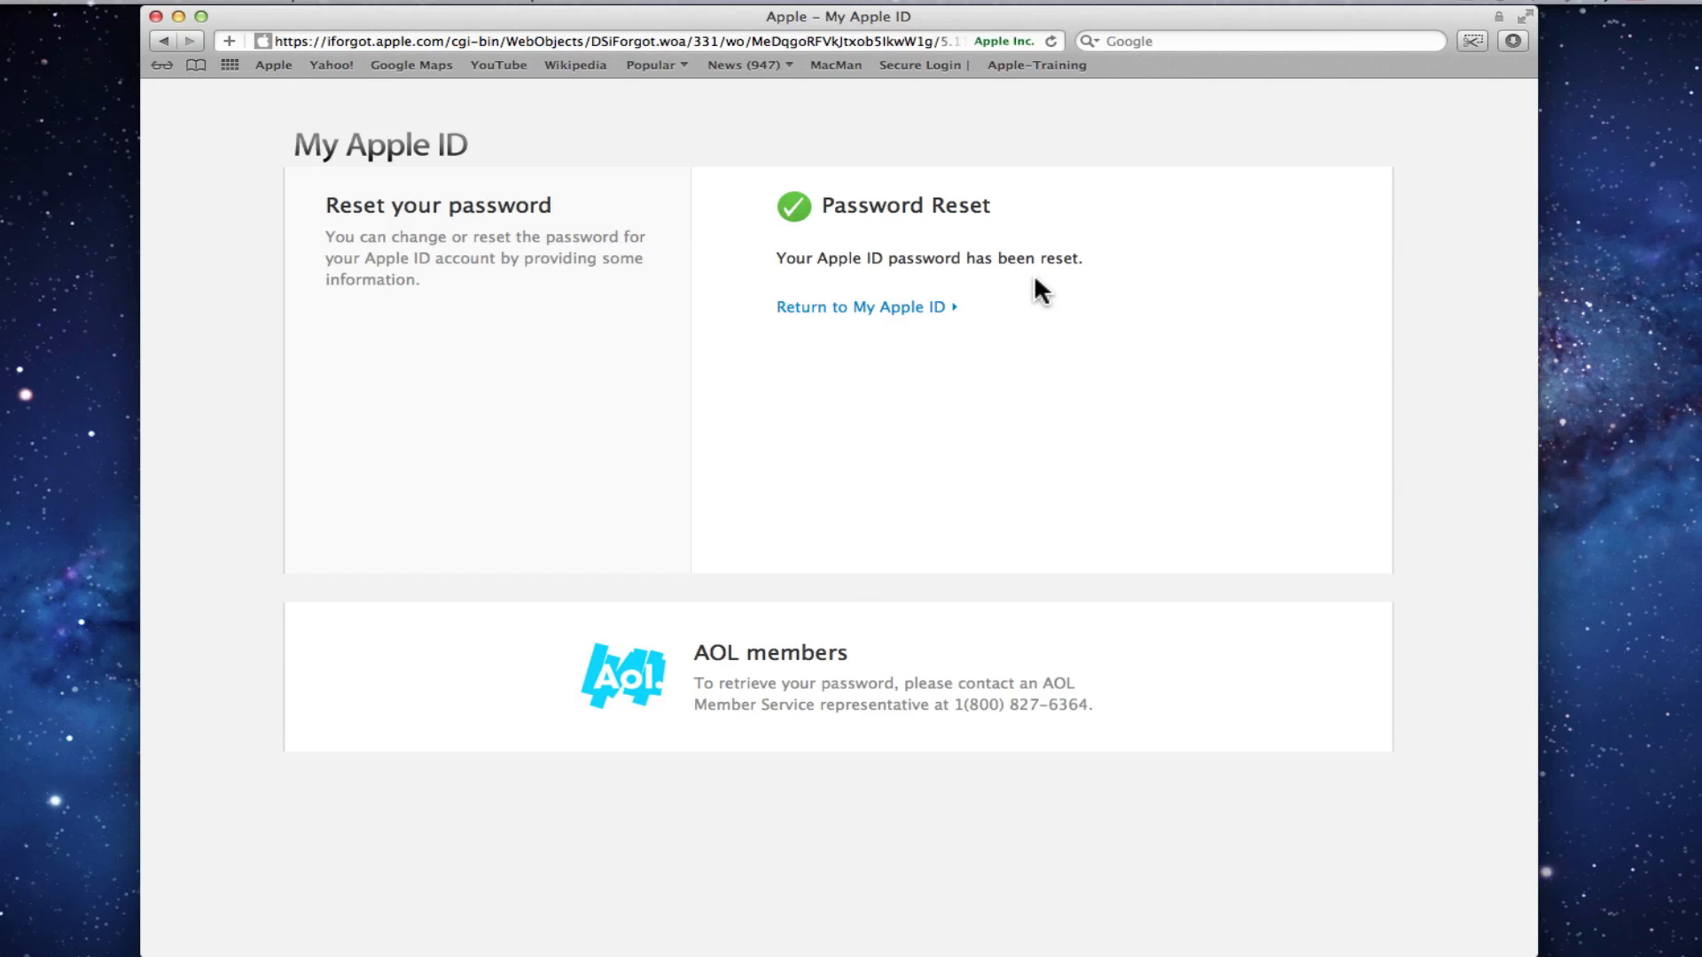